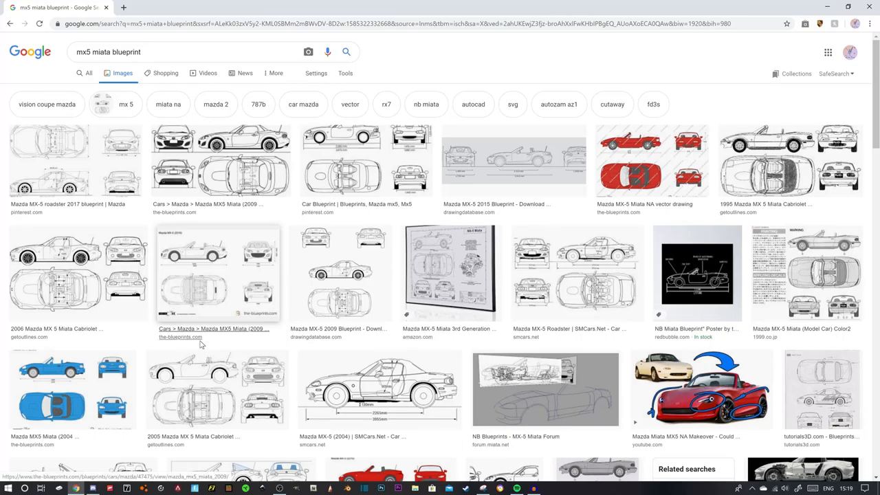
{"action": "mouse_move", "coordinate": [200, 347]}
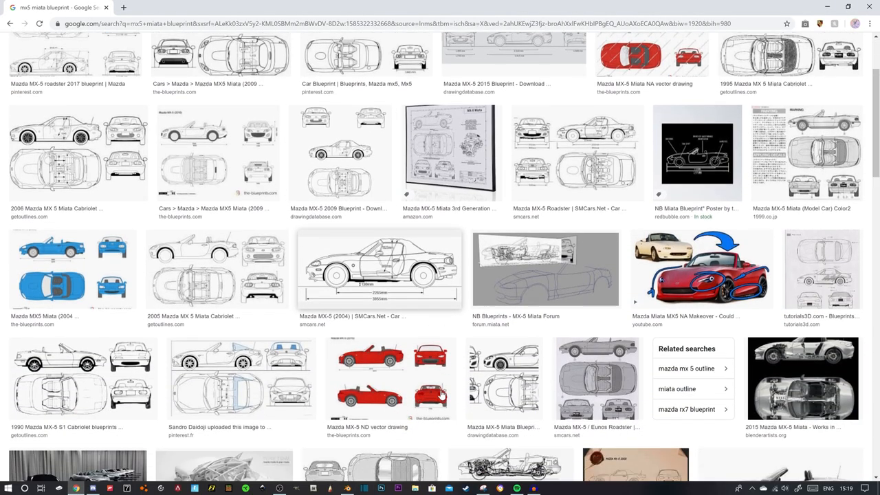
Find the MX-5 blueprint image on the page and choose to save it to disk
{"action": "scroll", "scroll_direction": "down", "scroll_amount": 3}
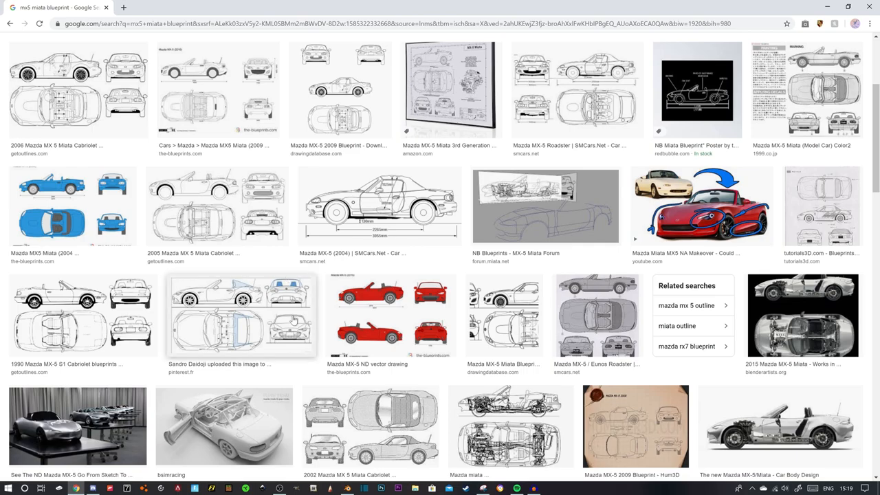
{"action": "scroll", "scroll_direction": "down", "scroll_amount": 3}
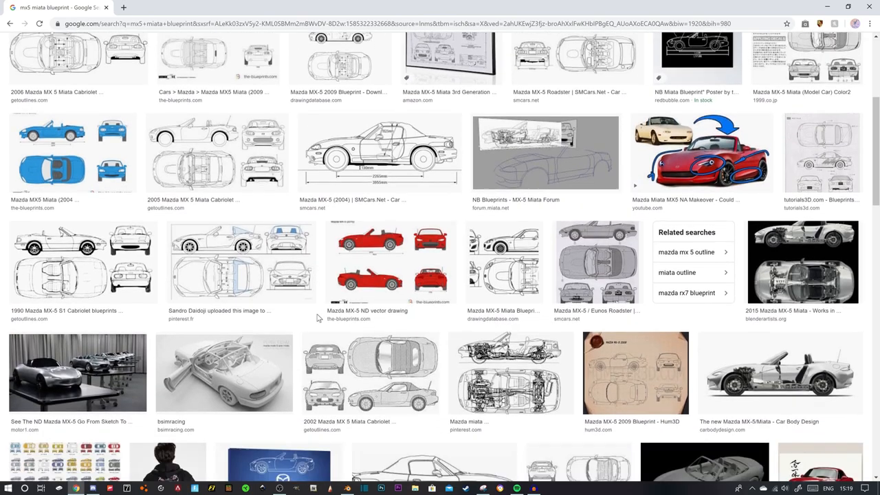
{"action": "scroll", "scroll_direction": "up", "scroll_amount": 3}
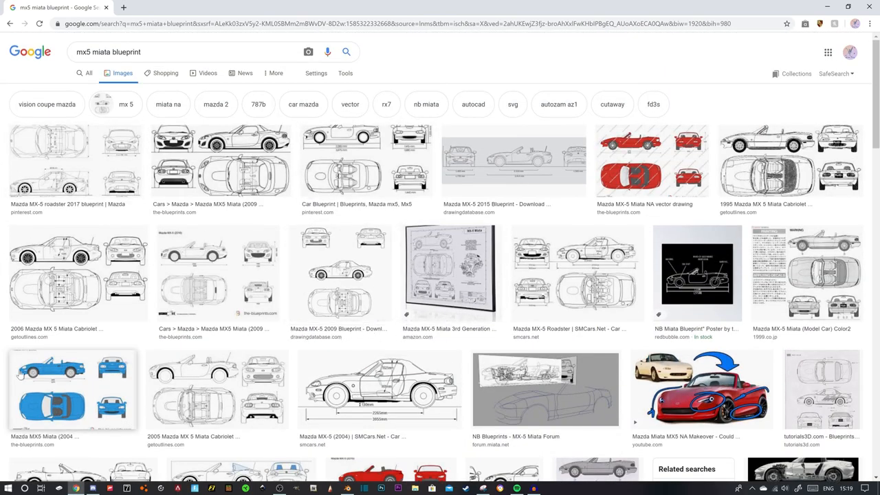
{"action": "mouse_move", "coordinate": [236, 443]}
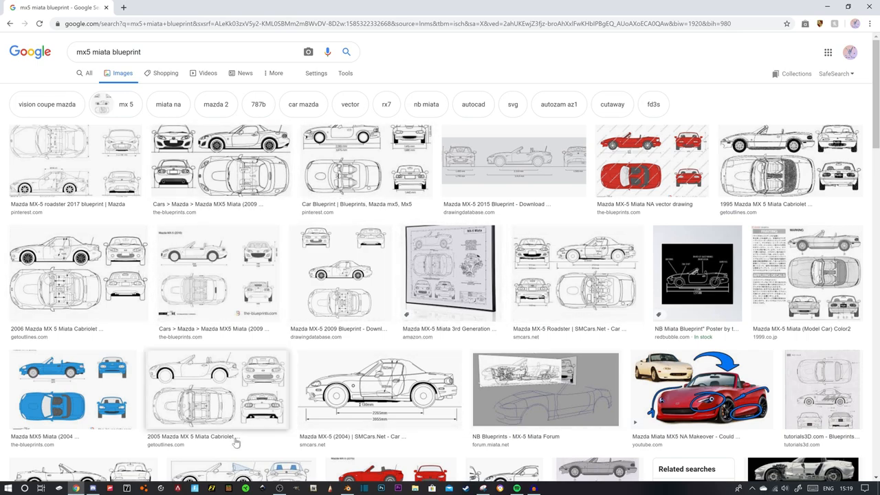
{"action": "mouse_move", "coordinate": [539, 192]}
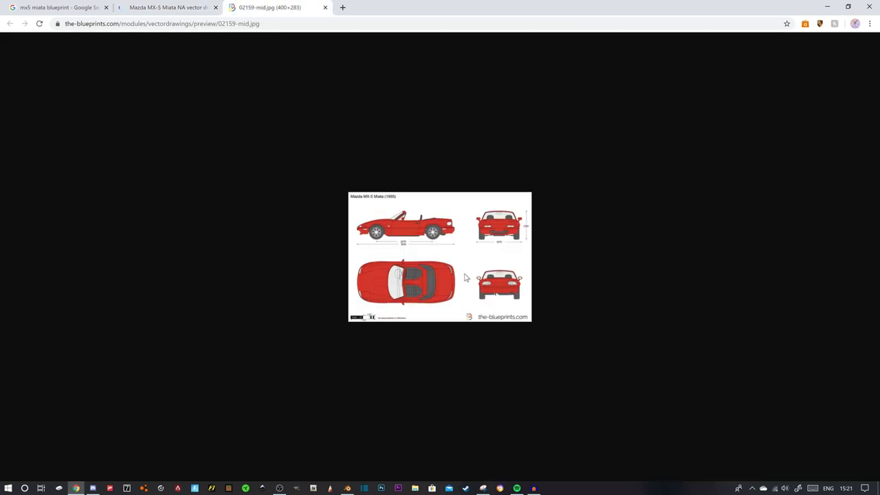
{"action": "right_click", "coordinate": [466, 278]}
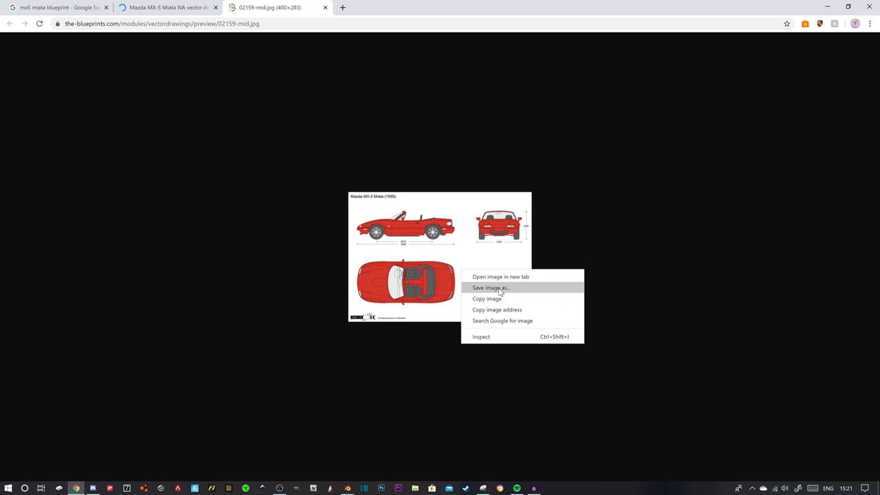
{"action": "left_click", "coordinate": [489, 287]}
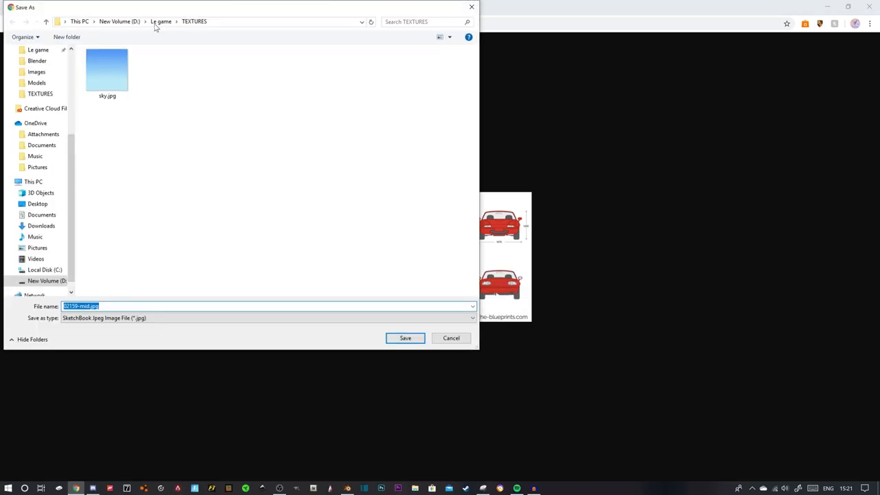
Save the image into Le game > Car blueprints under the name 'na miata'
{"action": "left_click", "coordinate": [161, 22]}
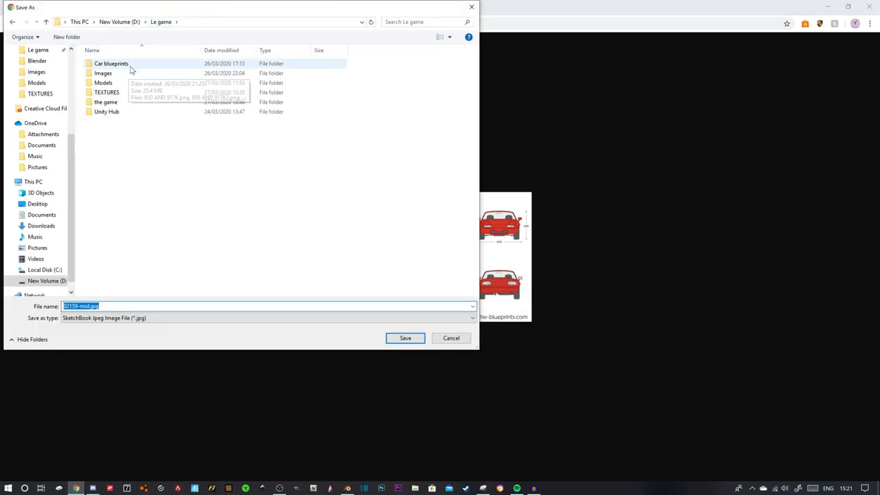
{"action": "double_click", "coordinate": [110, 63]}
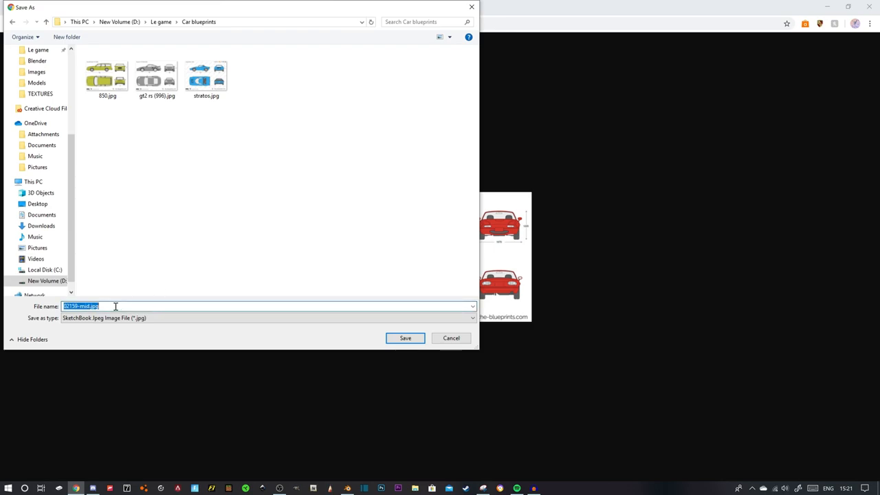
{"action": "type", "text": "na miata"}
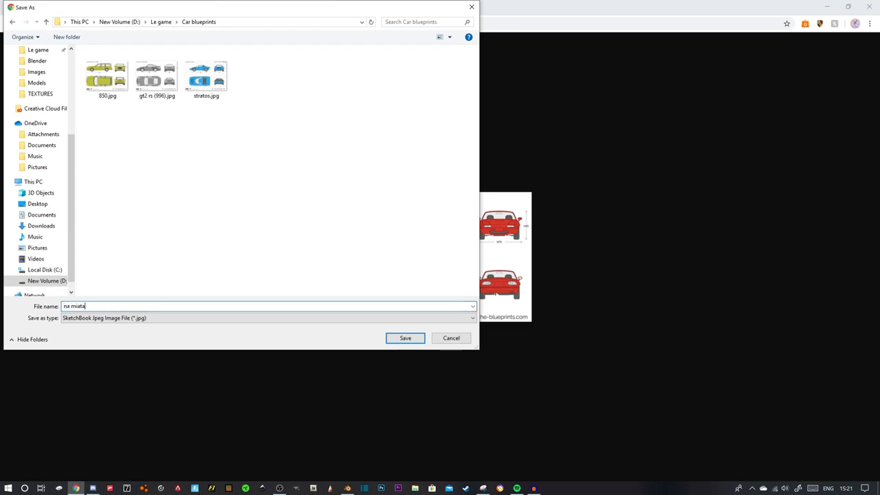
{"action": "left_click", "coordinate": [405, 338]}
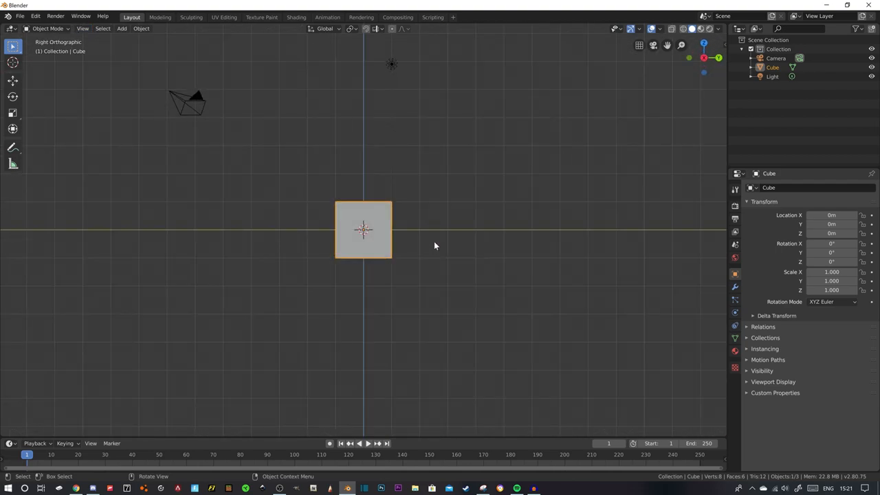
Switch the default scene to Top Orthographic view via the gizmo's Z axis
{"action": "left_click", "coordinate": [363, 230]}
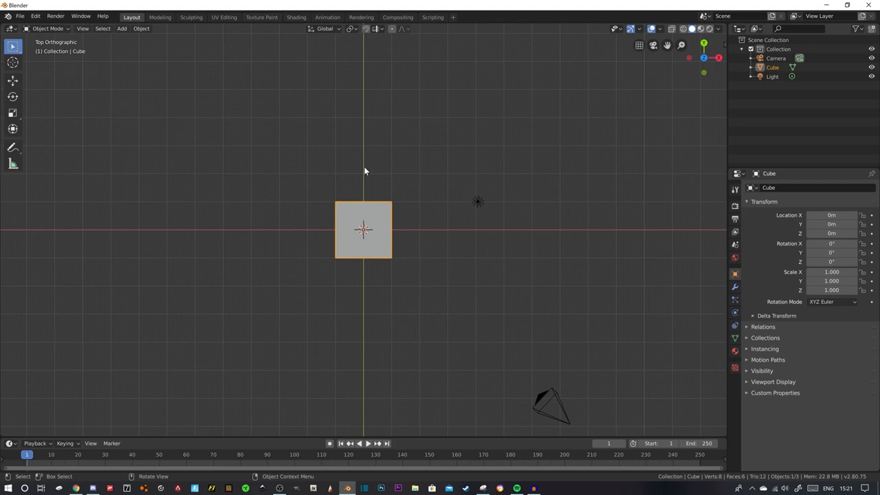
Loop-cut the cube down its middle in Edit Mode and delete one half
{"action": "key", "text": "Tab"}
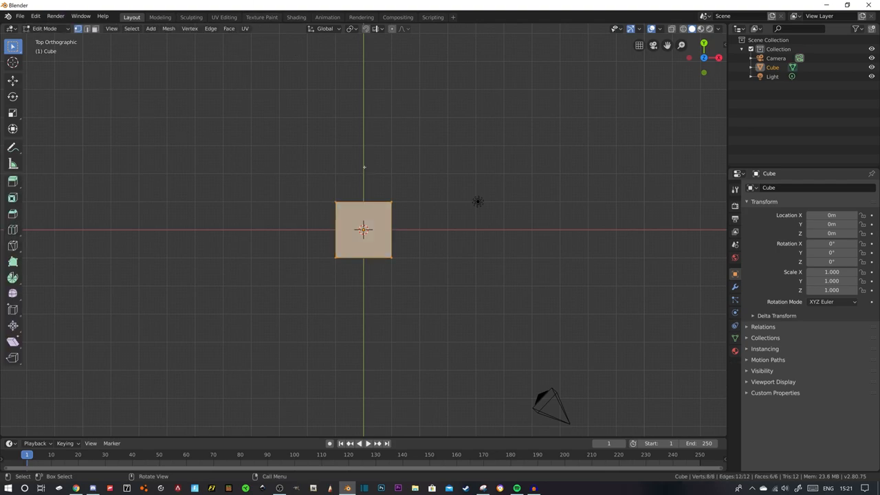
{"action": "mouse_move", "coordinate": [319, 242]}
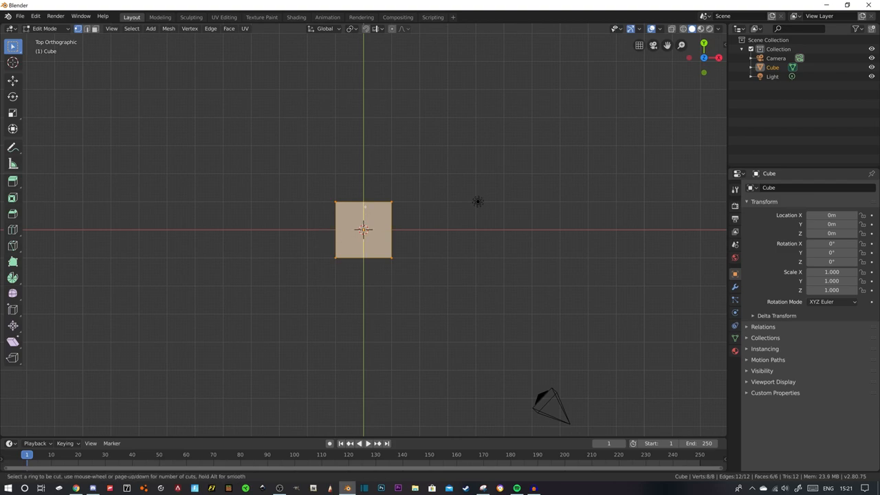
{"action": "left_click", "coordinate": [363, 231]}
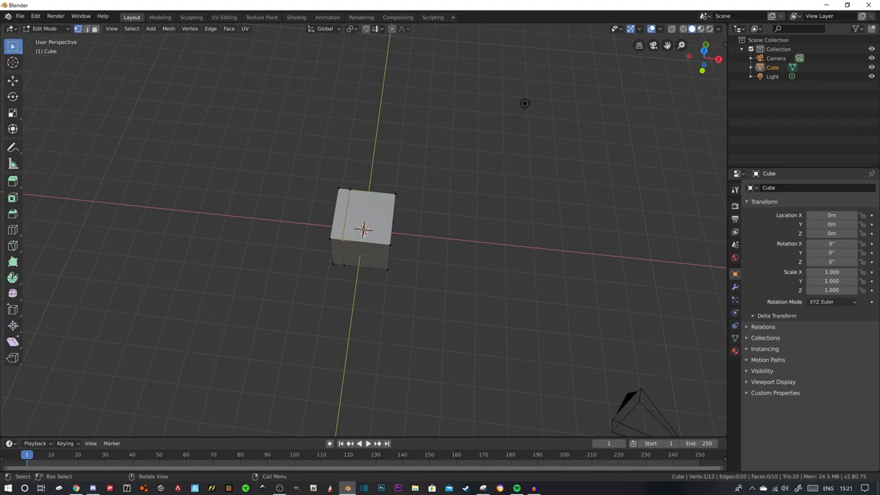
{"action": "left_click", "coordinate": [13, 80]}
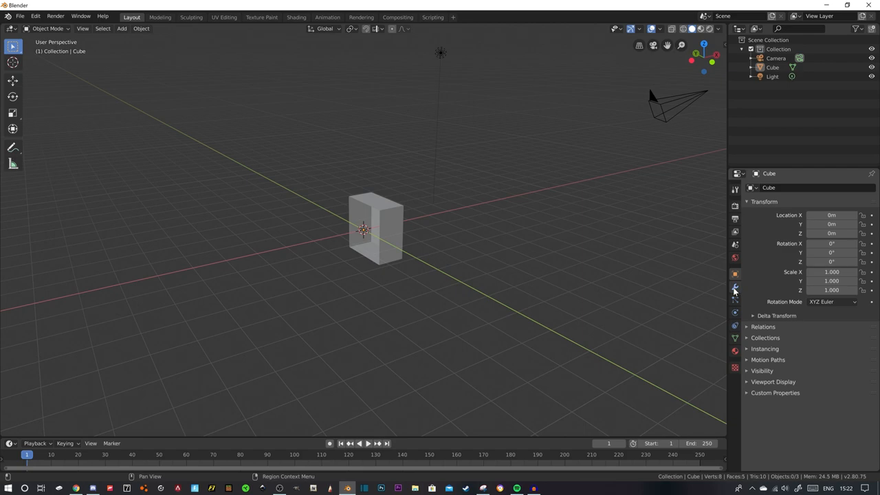
Add a Mirror modifier to the half cube so it reads as a full cube again
{"action": "left_click", "coordinate": [734, 288]}
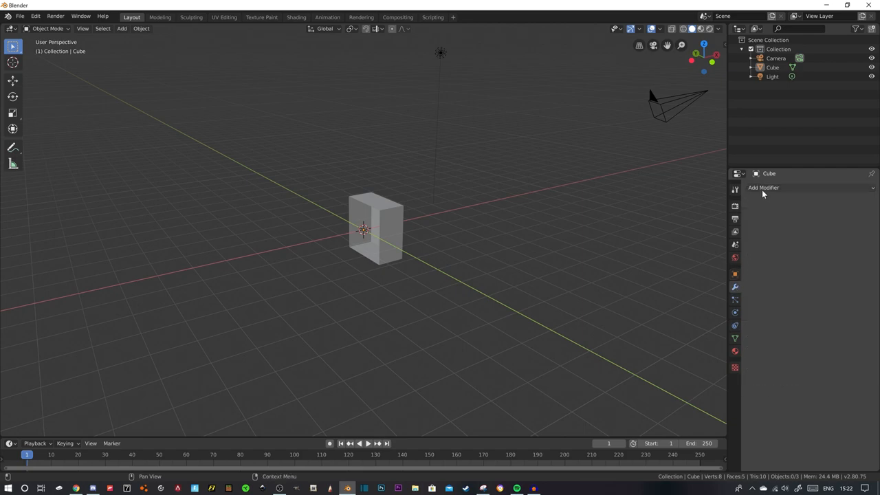
{"action": "left_click", "coordinate": [764, 187]}
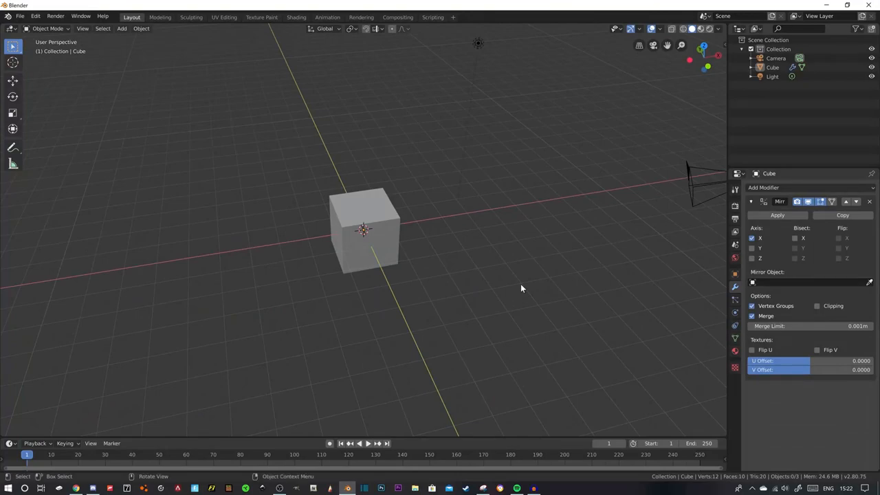
{"action": "left_click_drag", "start_coordinate": [522, 289], "coordinate": [454, 201]}
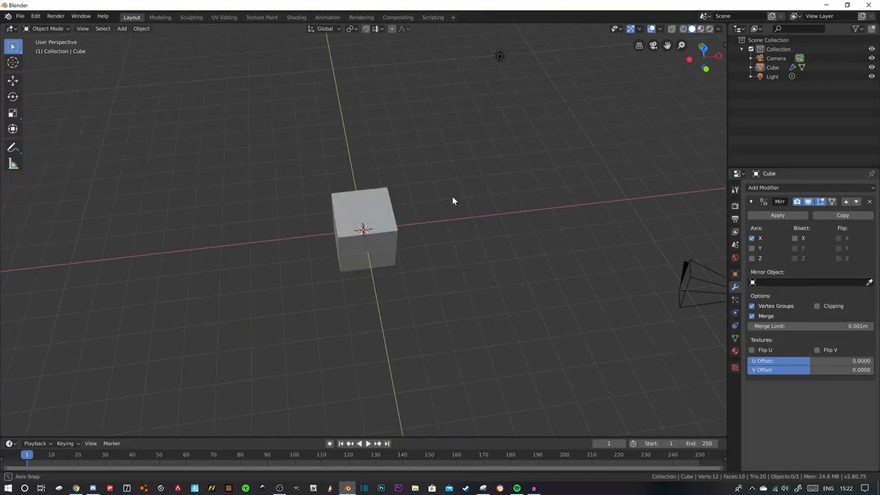
Return to top view with numpad 7 and bring up the Add menu's image choices
{"action": "left_click_drag", "start_coordinate": [454, 200], "coordinate": [464, 261]}
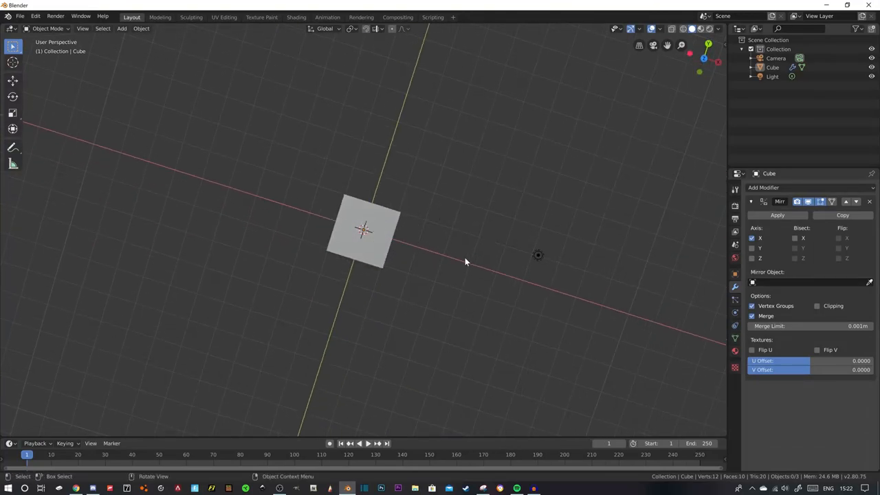
{"action": "mouse_move", "coordinate": [446, 264]}
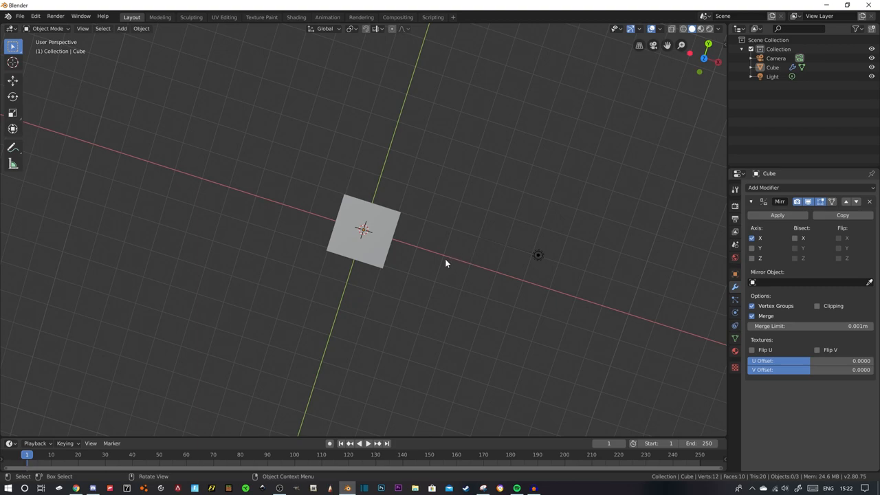
{"action": "key", "text": "7"}
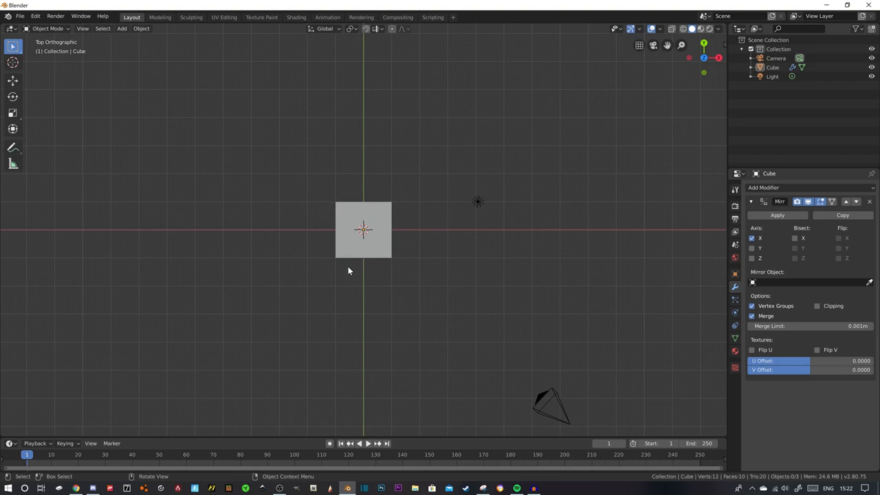
{"action": "left_click", "coordinate": [121, 27]}
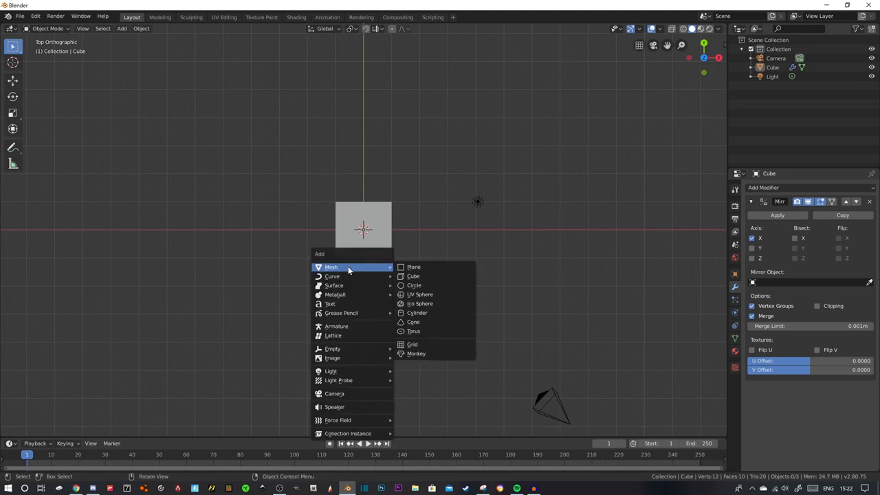
{"action": "mouse_move", "coordinate": [333, 357]}
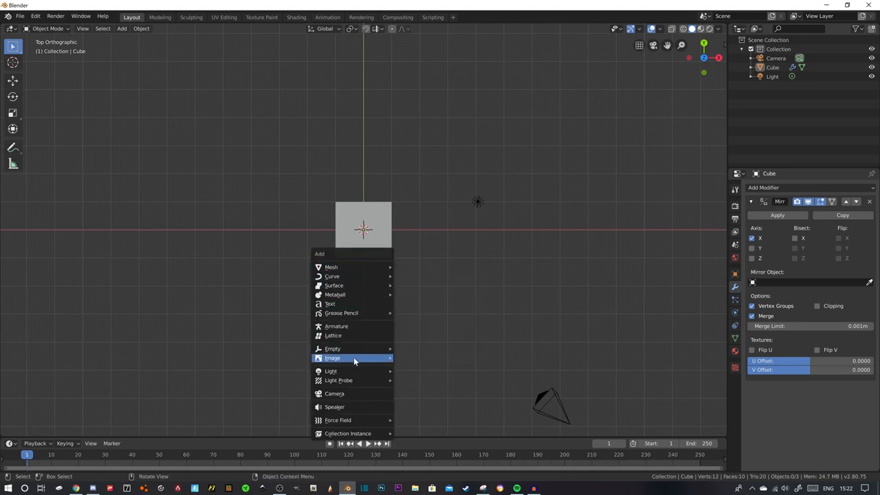
{"action": "mouse_move", "coordinate": [332, 357]}
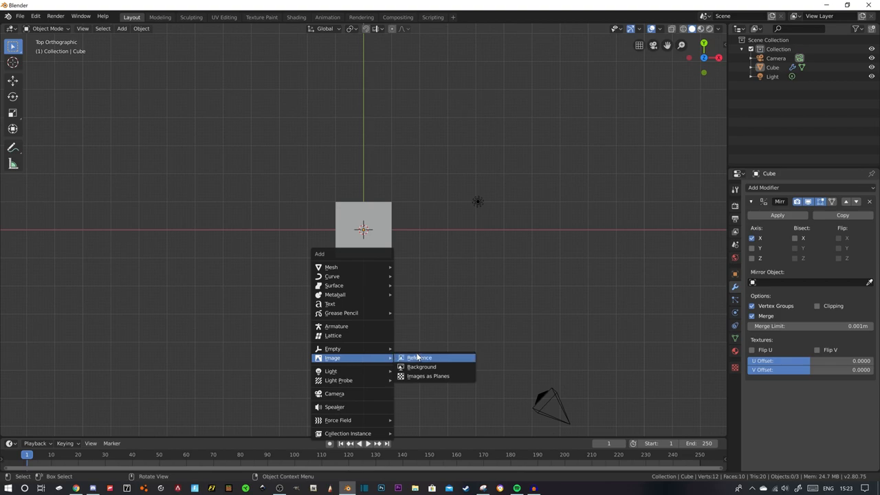
Load the na miata blueprint file into the scene as a reference image
{"action": "left_click", "coordinate": [421, 366]}
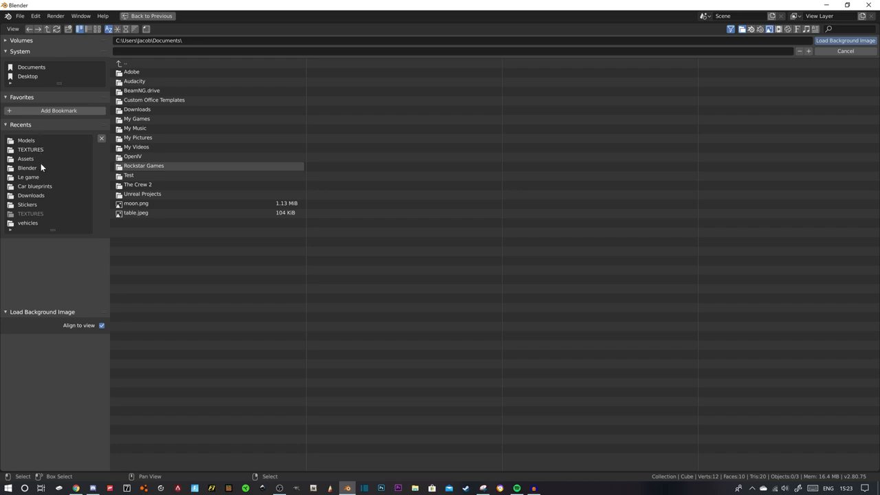
{"action": "left_click", "coordinate": [26, 140]}
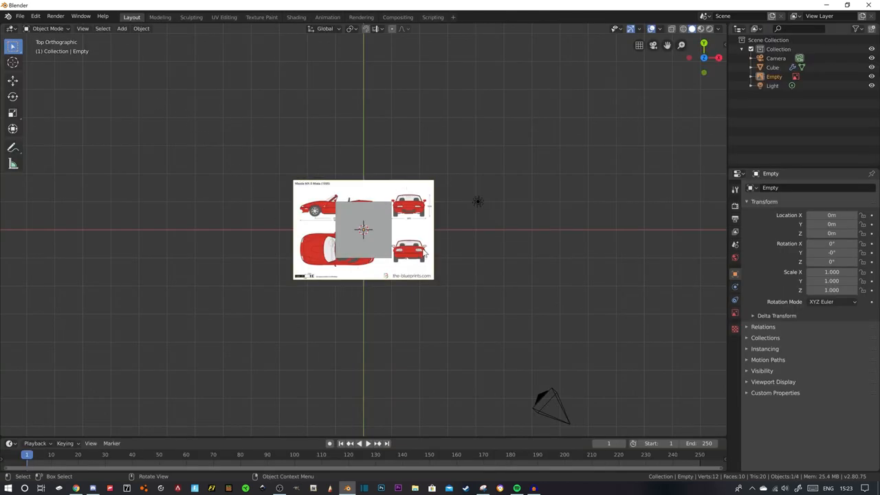
Move the blueprint empty over the cube and rotate it 90 degrees about Z
{"action": "left_click", "coordinate": [426, 254]}
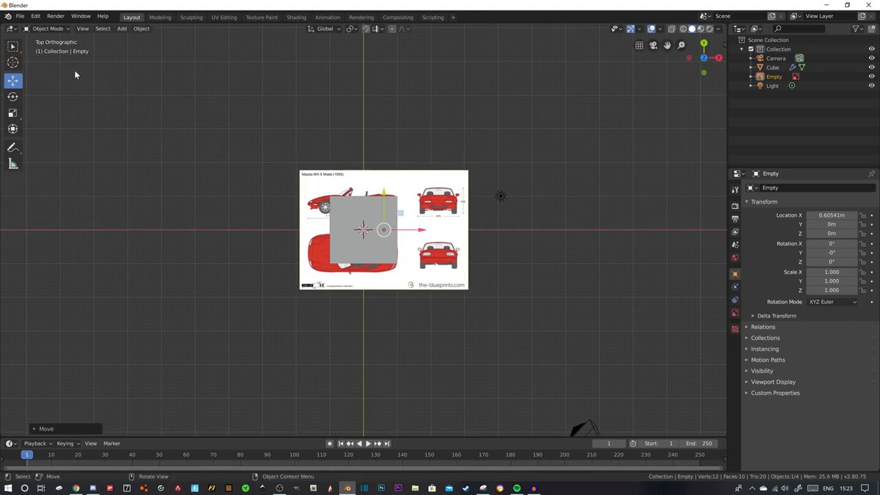
{"action": "left_click_drag", "start_coordinate": [383, 231], "coordinate": [384, 220]}
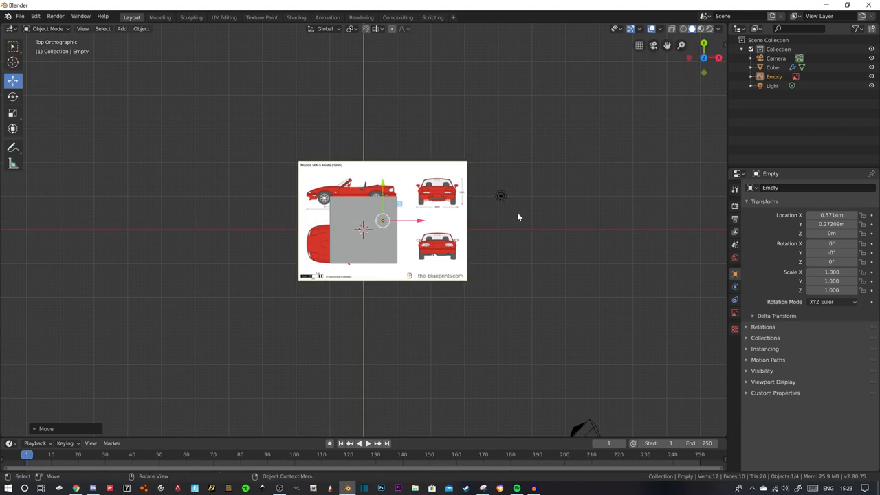
{"action": "mouse_move", "coordinate": [498, 266]}
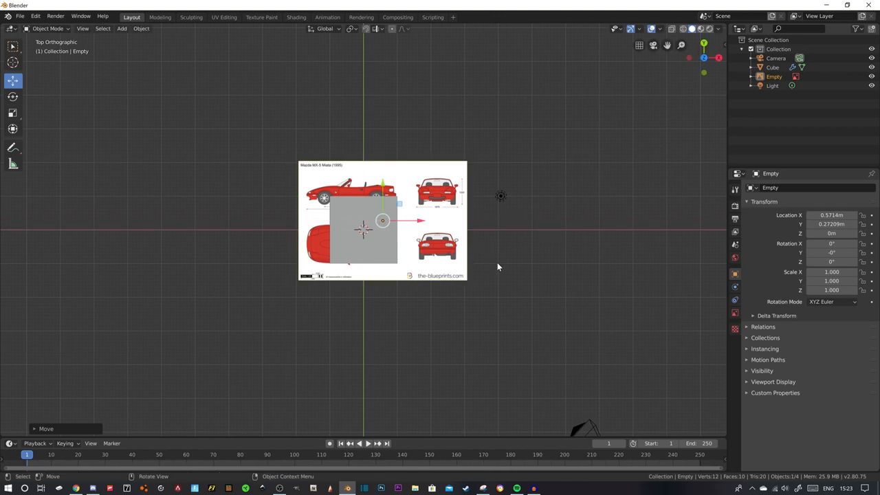
{"action": "mouse_move", "coordinate": [391, 305]}
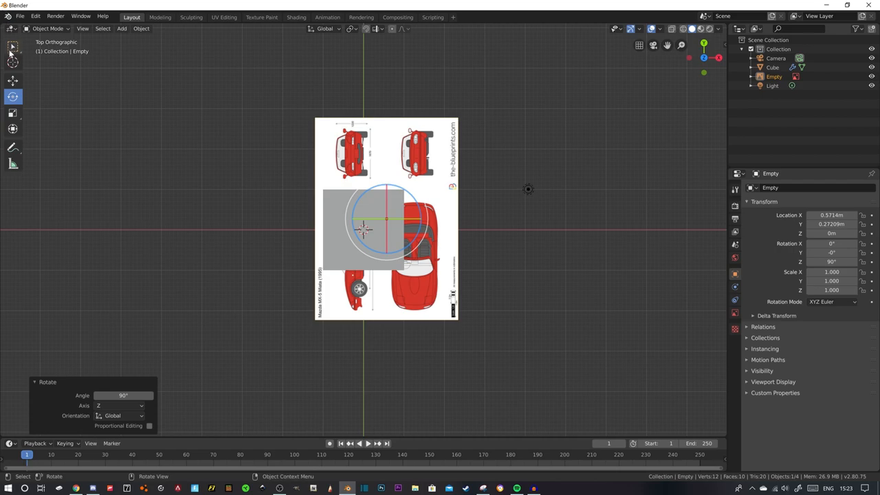
{"action": "left_click", "coordinate": [13, 80]}
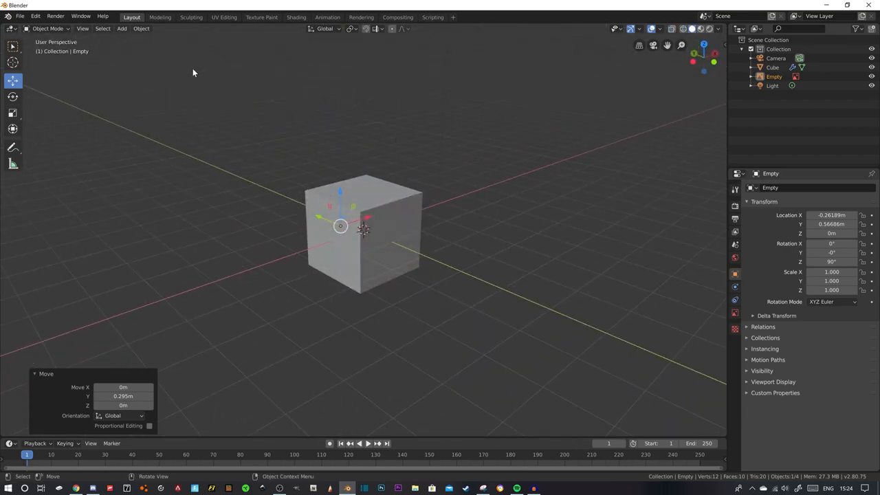
Enable Clipping on the Mirror modifier and scale the box to the blueprint's top-view outline
{"action": "left_click", "coordinate": [363, 231]}
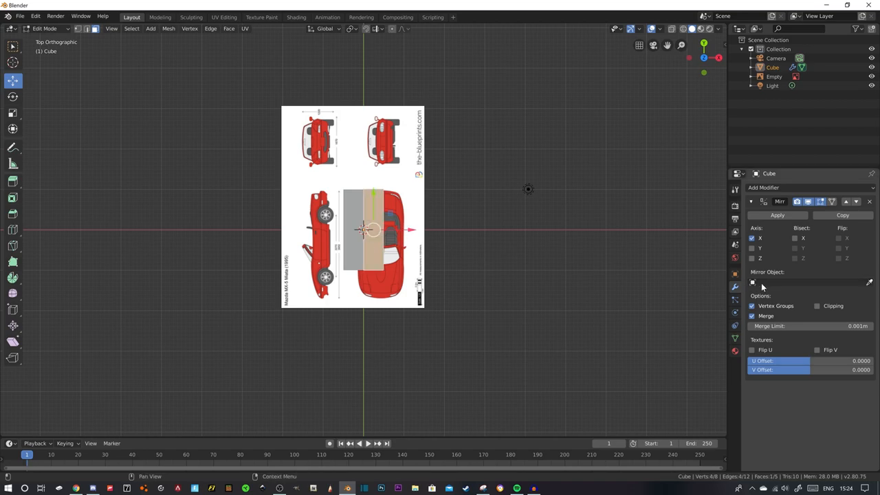
{"action": "left_click", "coordinate": [817, 305]}
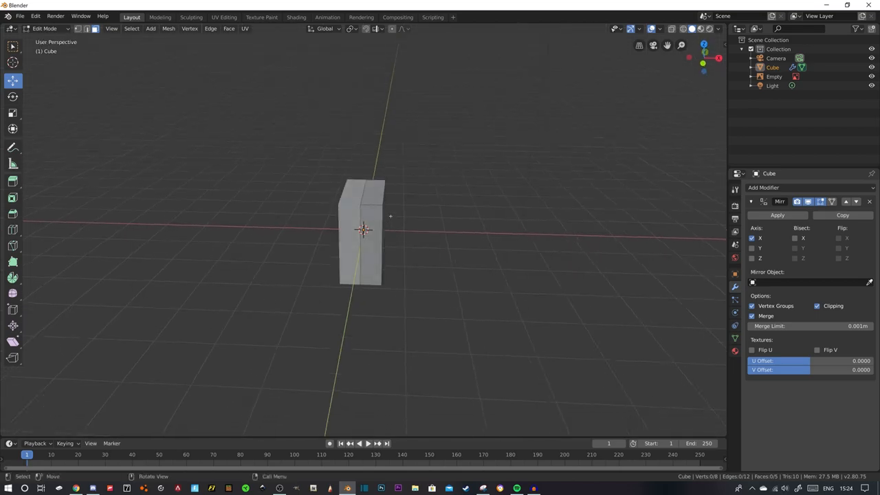
{"action": "key", "text": "7"}
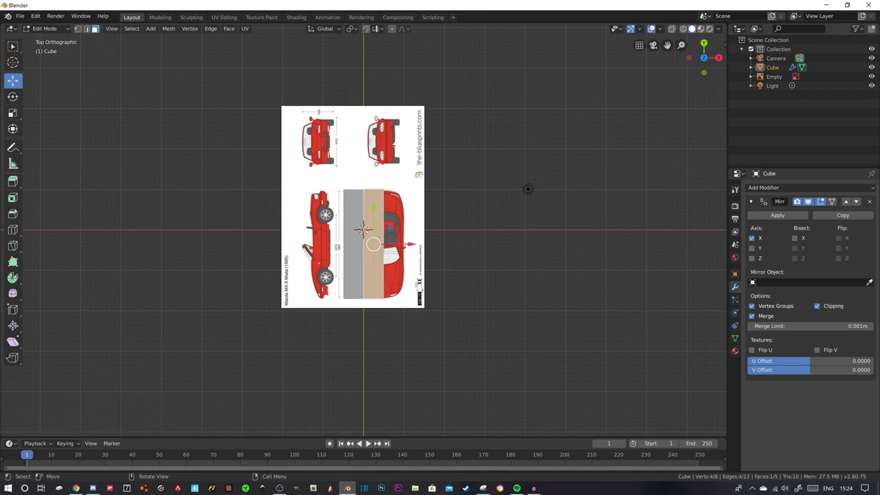
{"action": "left_click_drag", "start_coordinate": [365, 245], "coordinate": [412, 244]}
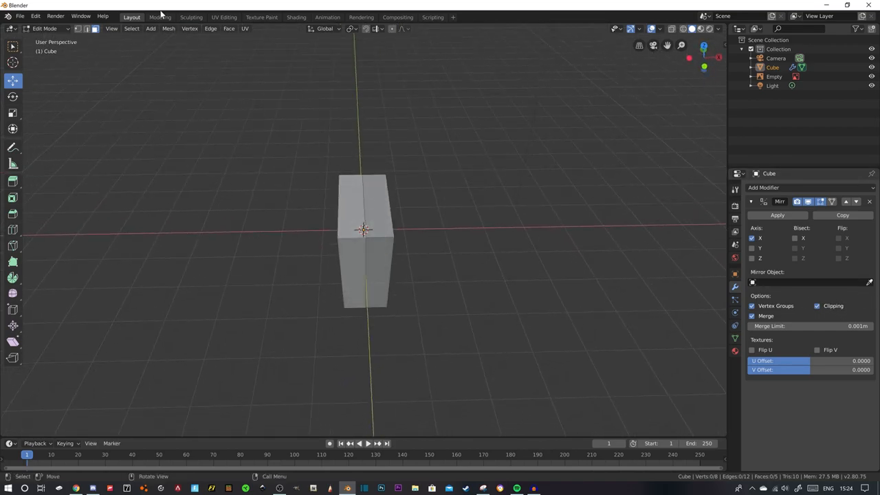
{"action": "key", "text": "Tab"}
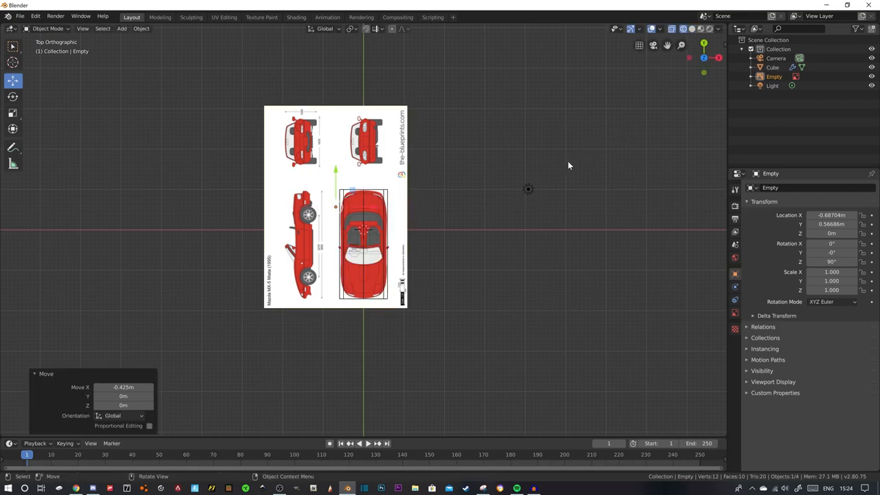
{"action": "mouse_move", "coordinate": [363, 185]}
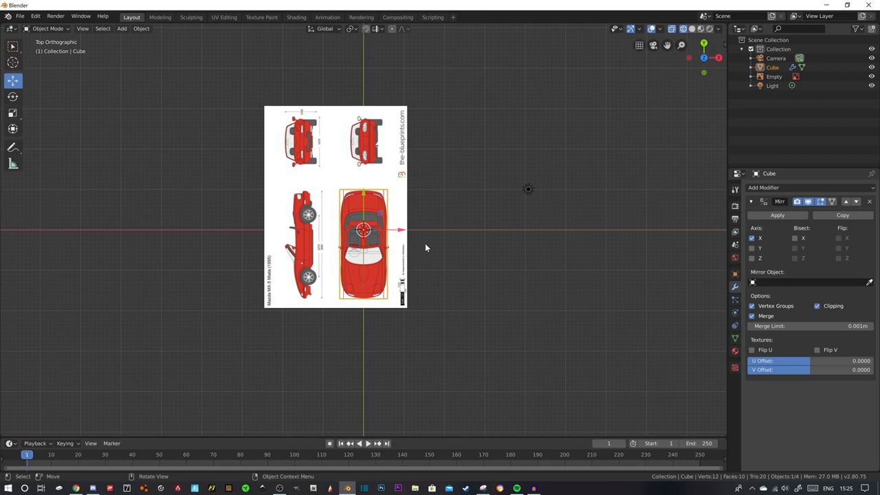
Enter Edit Mode on the aligned box to continue shaping its geometry
{"action": "key", "text": "Tab"}
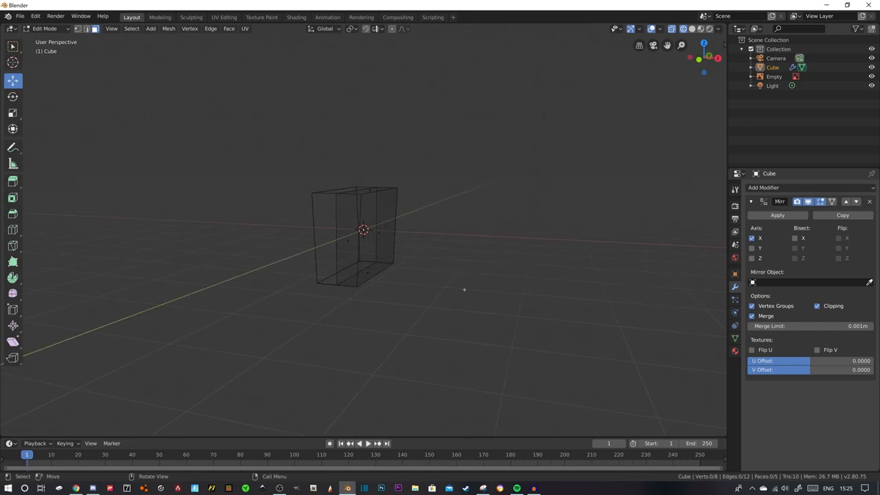
Stretch the block longer and taller against the blueprint in front and top views
{"action": "key", "text": "KP_1"}
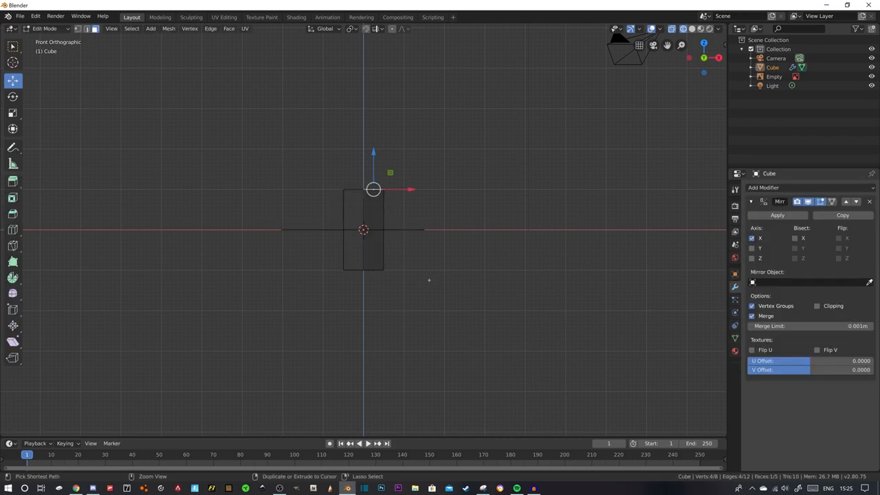
{"action": "mouse_move", "coordinate": [459, 243]}
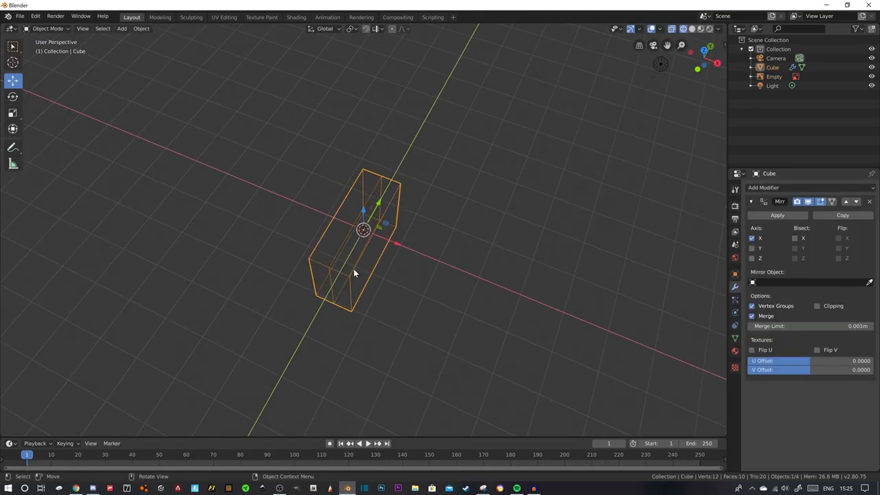
{"action": "key", "text": "Tab"}
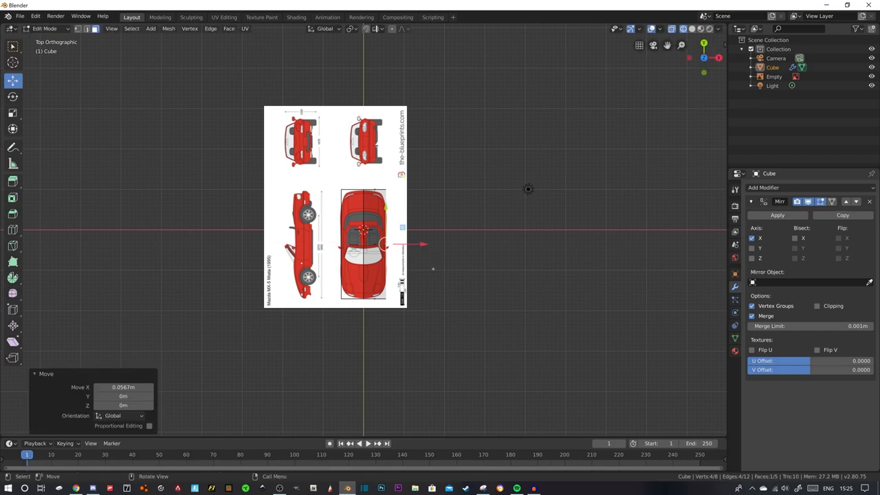
{"action": "mouse_move", "coordinate": [437, 306]}
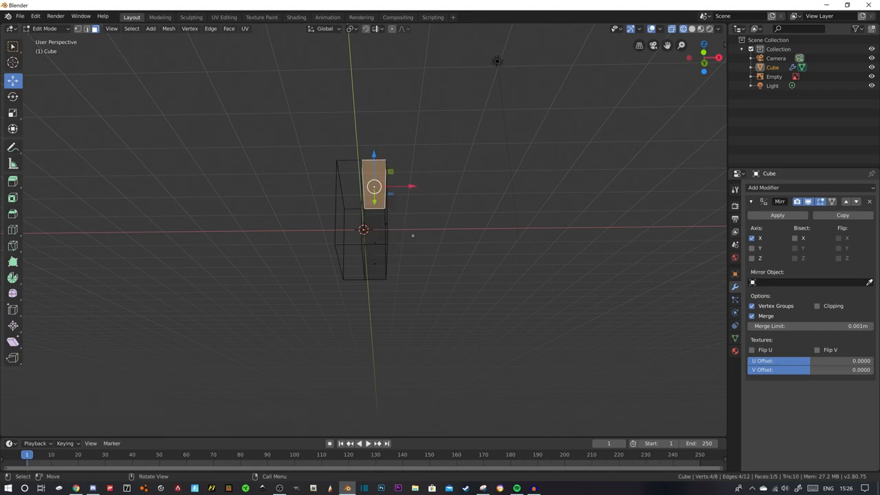
{"action": "key", "text": "KP_7"}
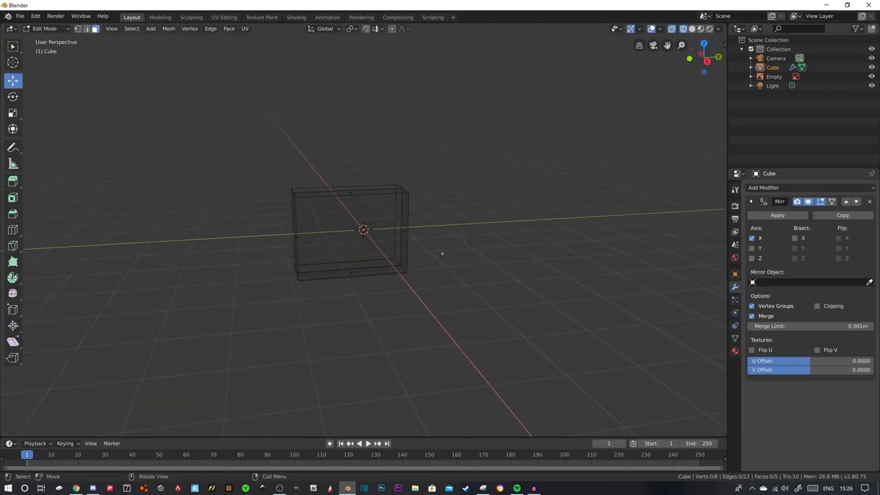
{"action": "key", "text": "Tab"}
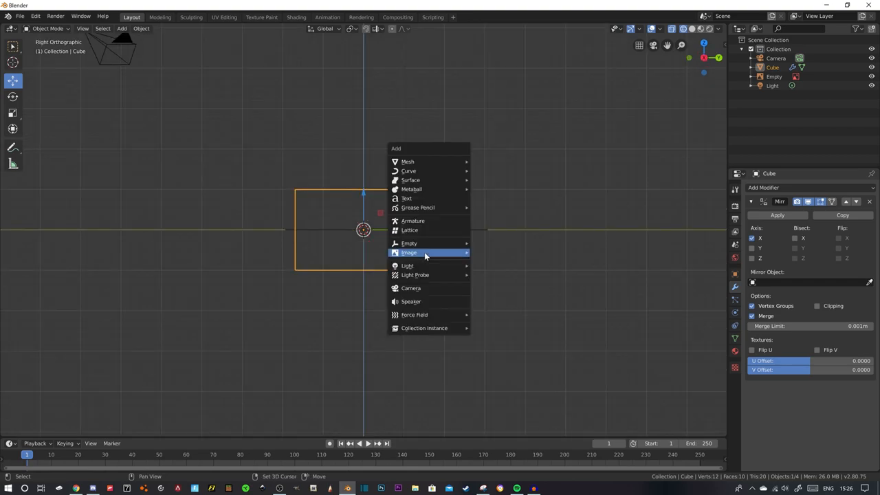
Add the MX-5 blueprint as a reference image placed in the side view
{"action": "left_click", "coordinate": [410, 253]}
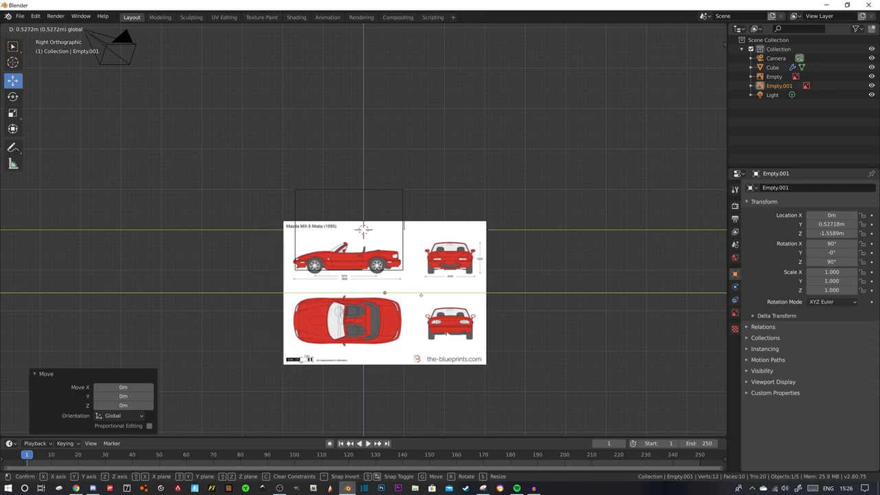
{"action": "left_click", "coordinate": [413, 291]}
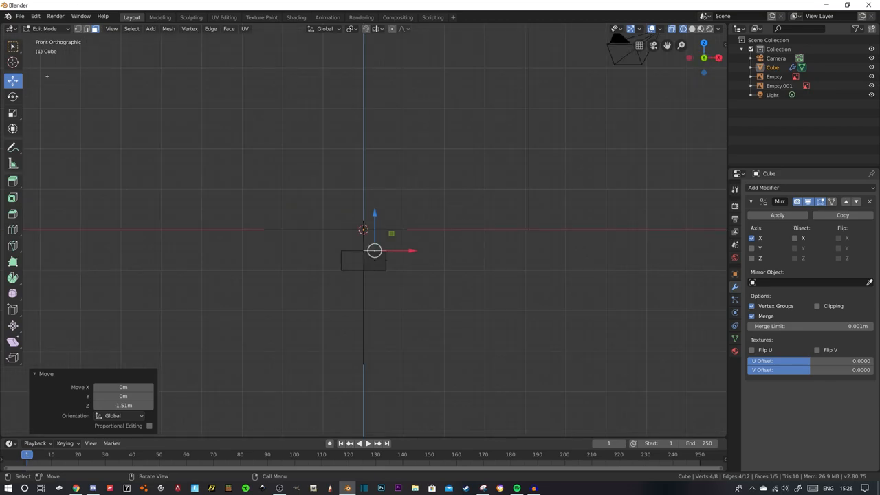
Leave mesh editing of the cube before adding the front and back blueprint references
{"action": "key", "text": "Tab"}
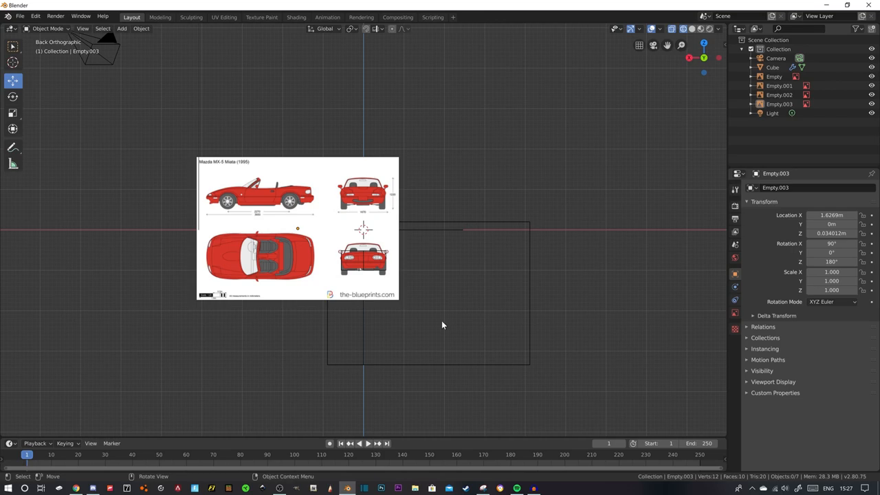
{"action": "mouse_move", "coordinate": [465, 234]}
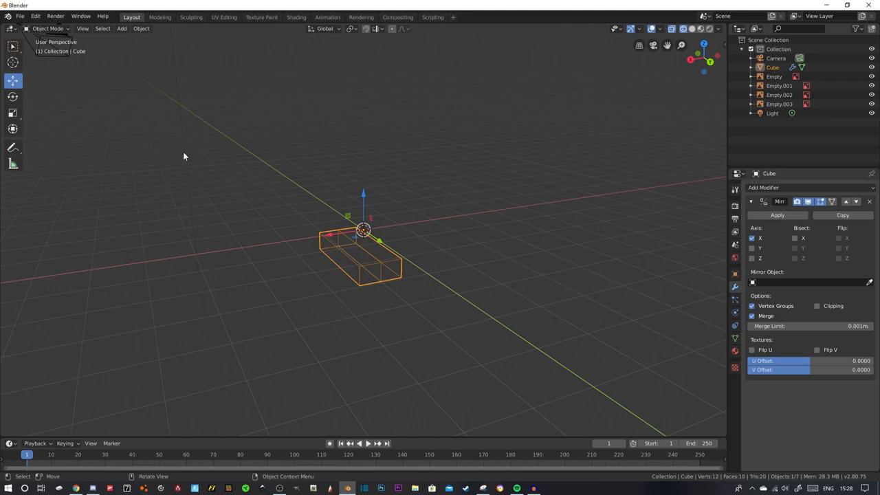
Enter mesh editing of the body block and view it from the side against the blueprint
{"action": "key", "text": "Tab"}
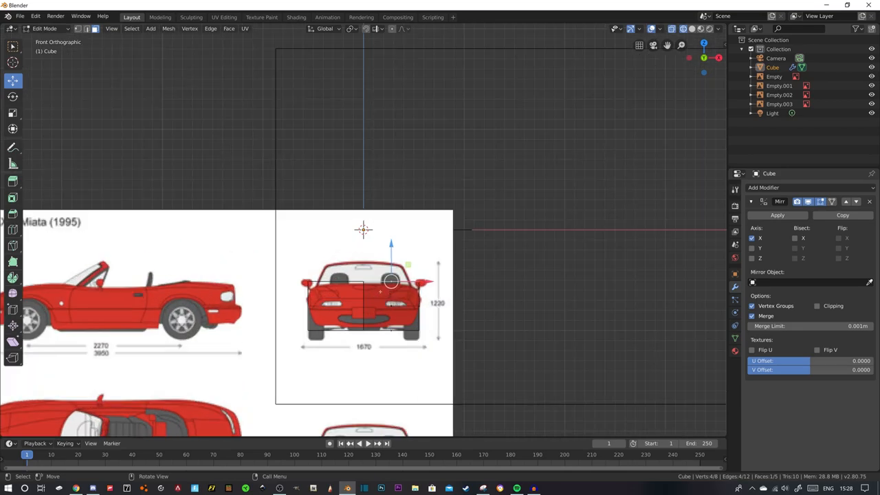
{"action": "key", "text": "KP_3"}
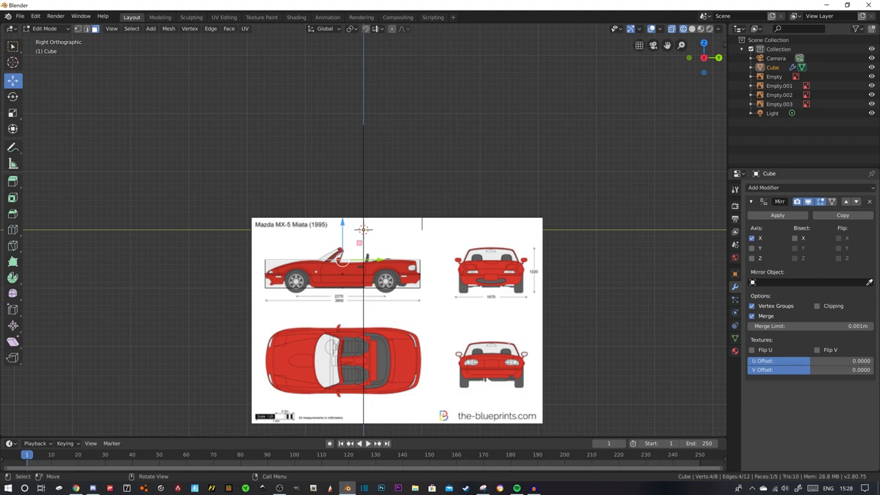
{"action": "mouse_move", "coordinate": [548, 351]}
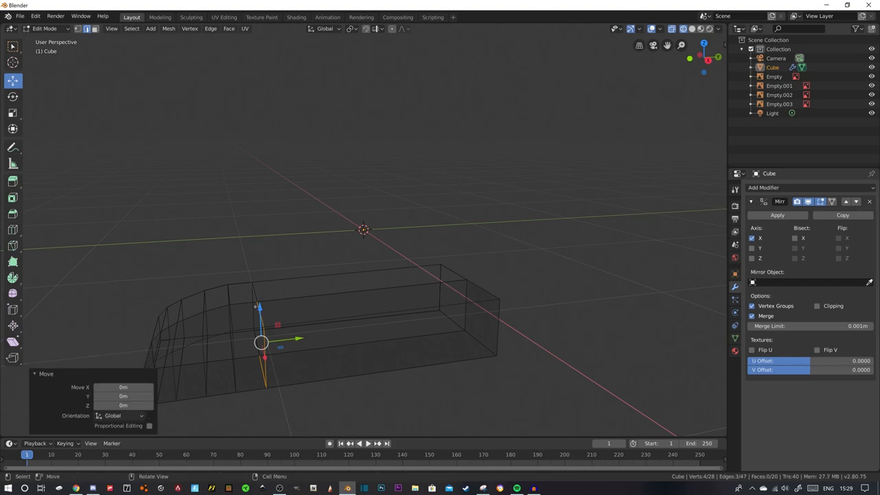
Move the front vertices in side view so the nose follows the blueprint bumper line
{"action": "key", "text": "KP_3"}
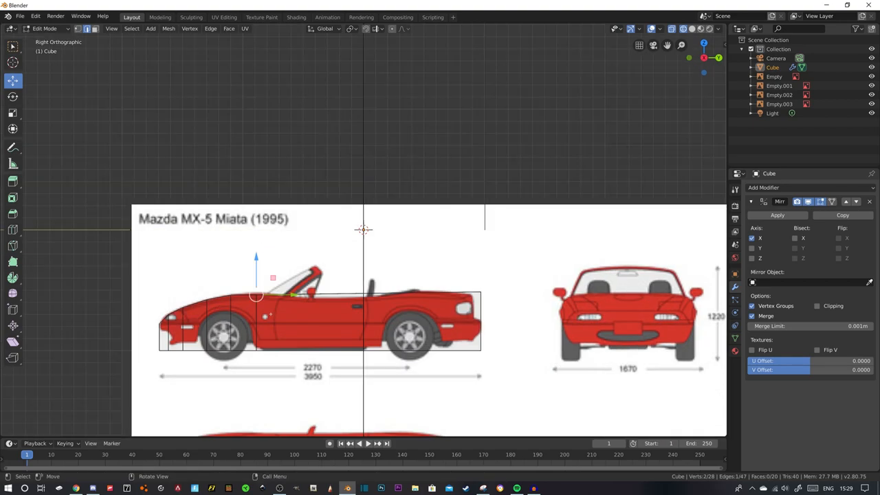
{"action": "key", "text": "g"}
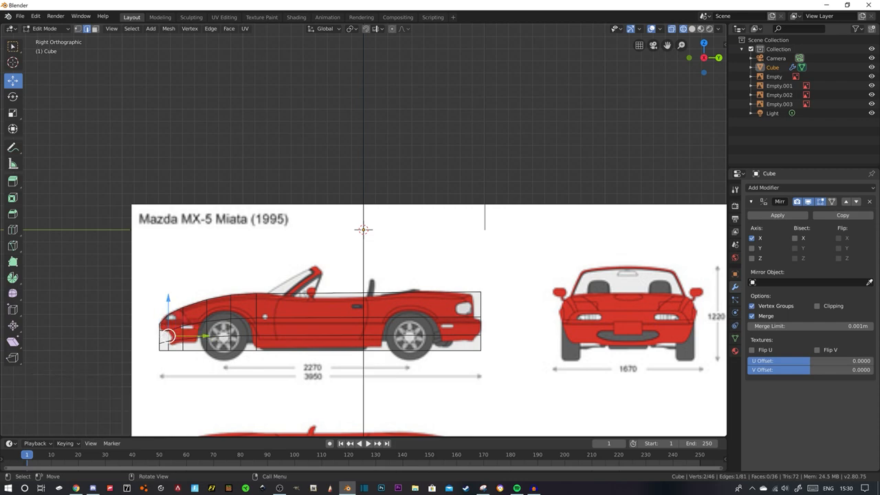
{"action": "left_click_drag", "start_coordinate": [168, 327], "coordinate": [168, 334]}
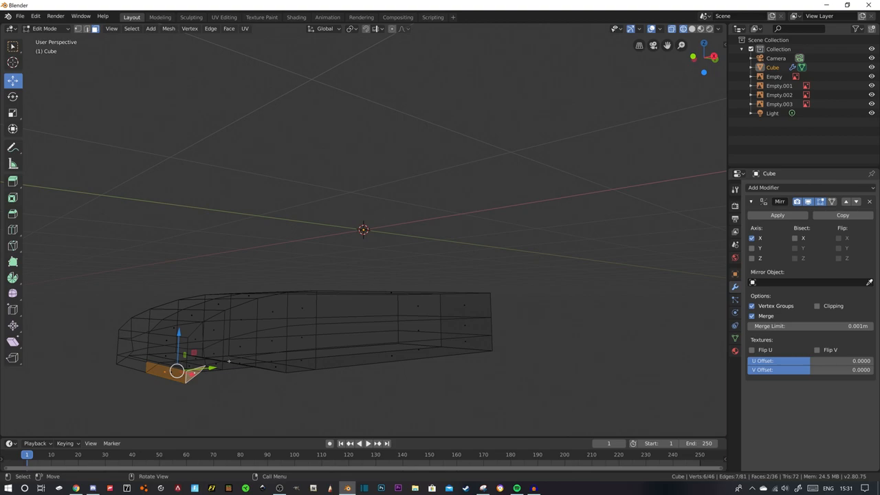
Shift the lower front faces downward along a constrained axis to deepen the underside
{"action": "key", "text": "KP_3"}
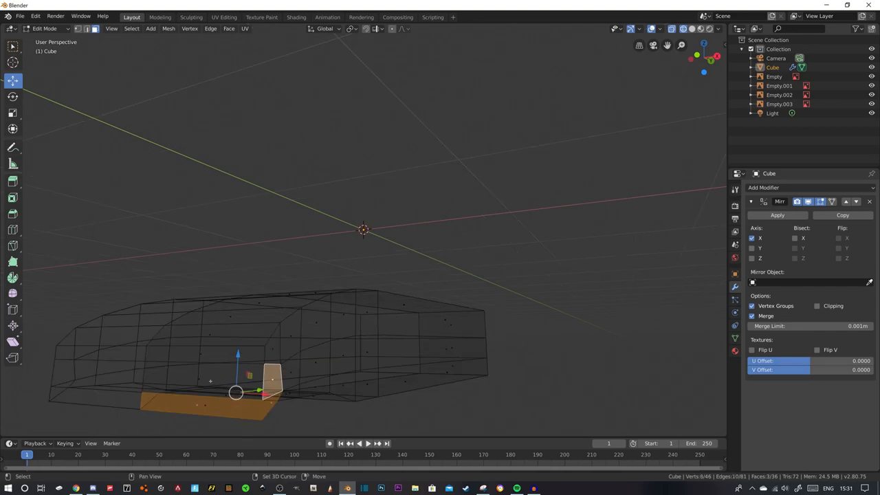
{"action": "key", "text": "KP_3"}
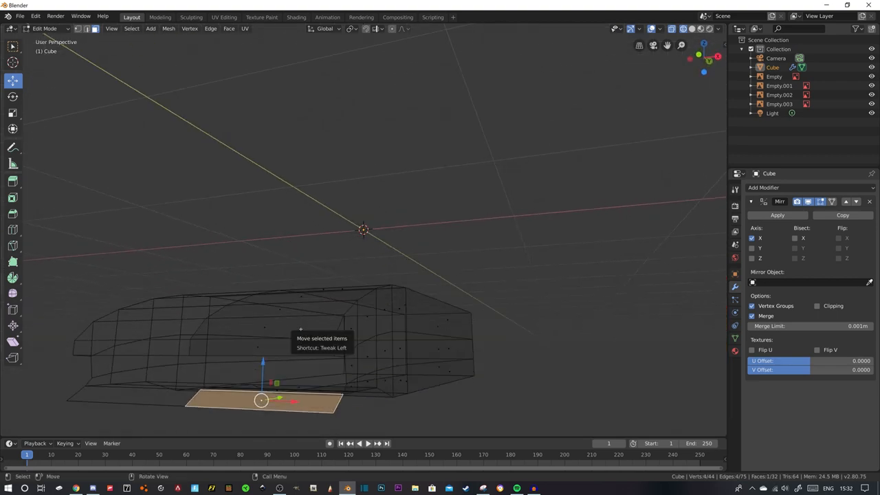
{"action": "key", "text": "x"}
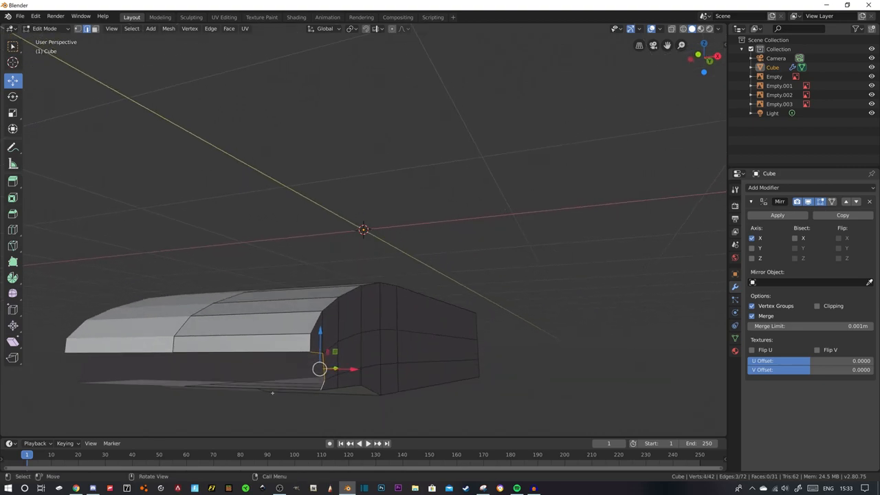
Duplicate the lower side faces and confirm the copy moved rearward along the car's length
{"action": "key", "text": "shift+d"}
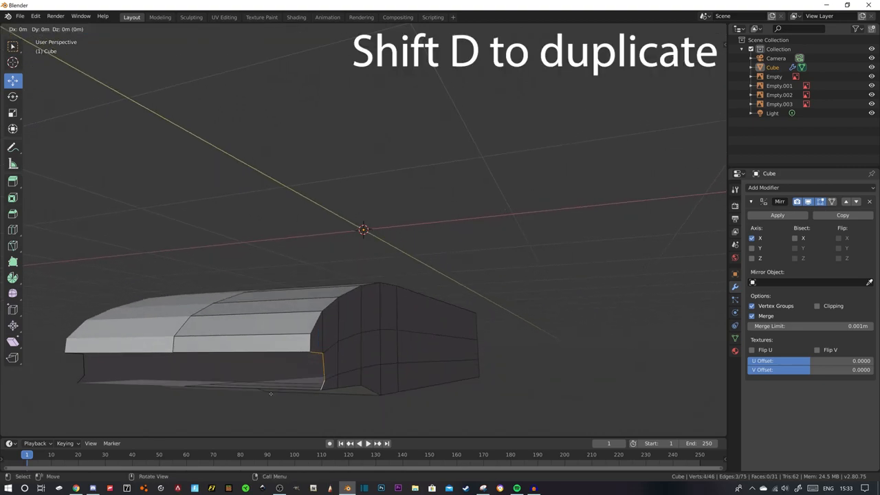
{"action": "key", "text": "shift+d"}
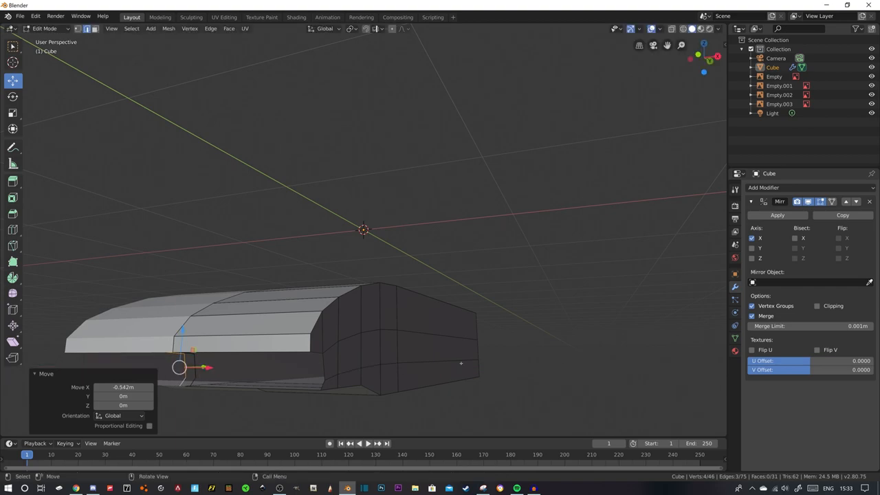
{"action": "left_click", "coordinate": [817, 305]}
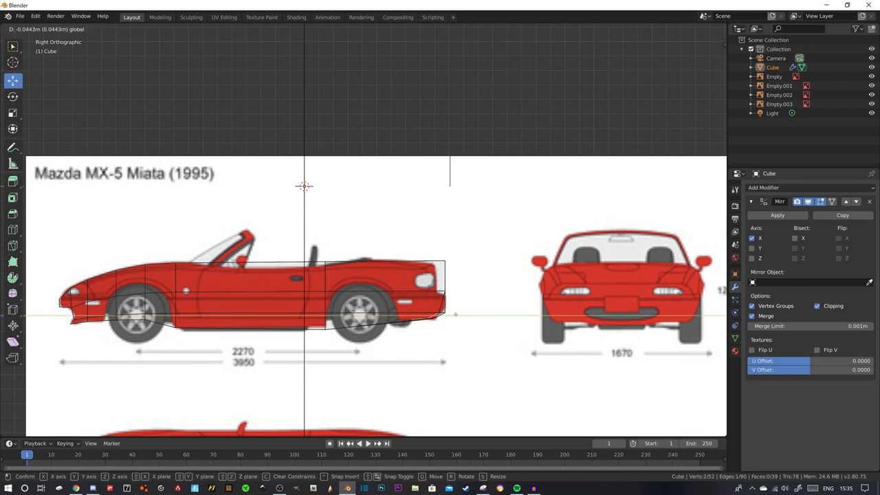
Toggle editing on the rear block and compare it with the side-profile blueprint
{"action": "key", "text": "Tab"}
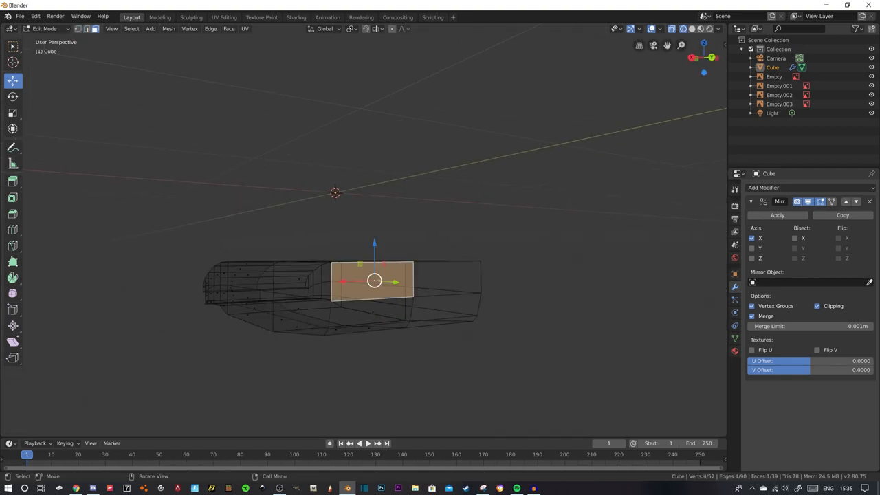
{"action": "key", "text": "KP_3"}
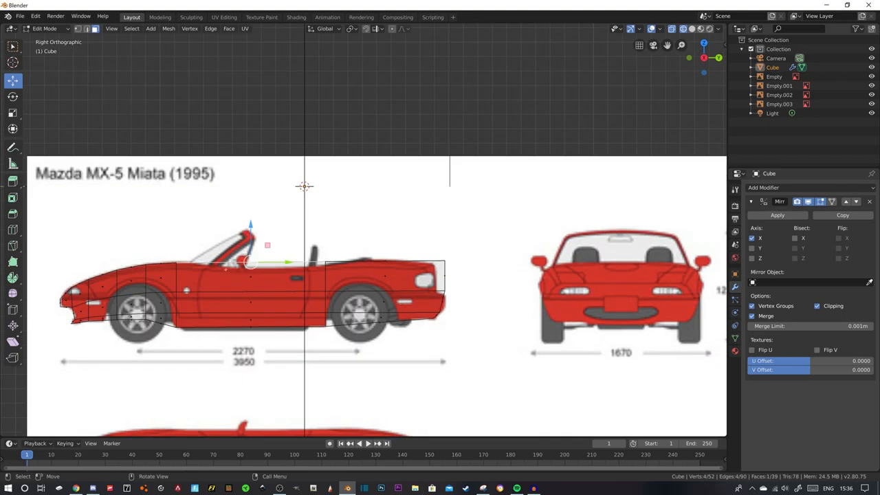
Move the rear vertices lengthwise onto the blueprint's tail outline
{"action": "key", "text": "g"}
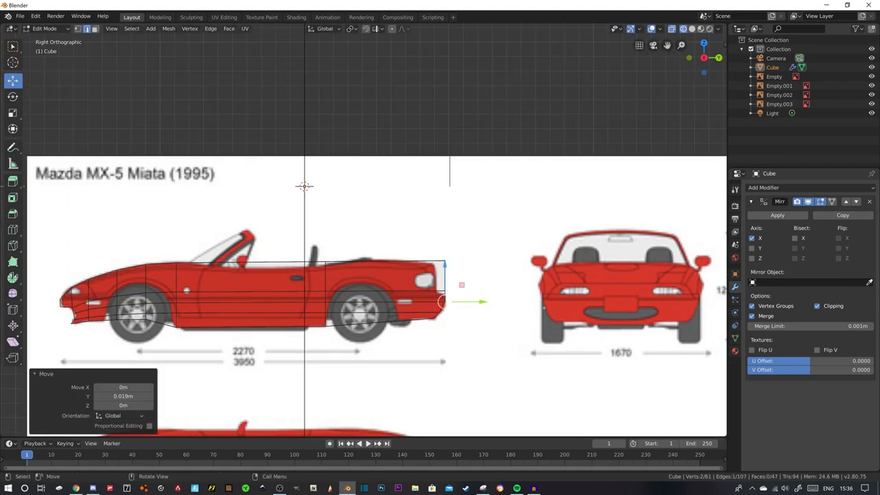
{"action": "mouse_move", "coordinate": [440, 302]}
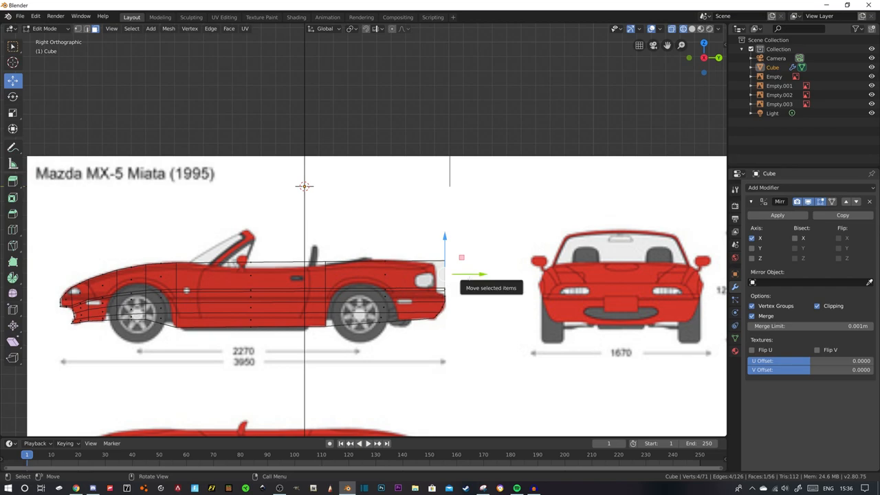
{"action": "left_click_drag", "start_coordinate": [462, 257], "coordinate": [454, 257]}
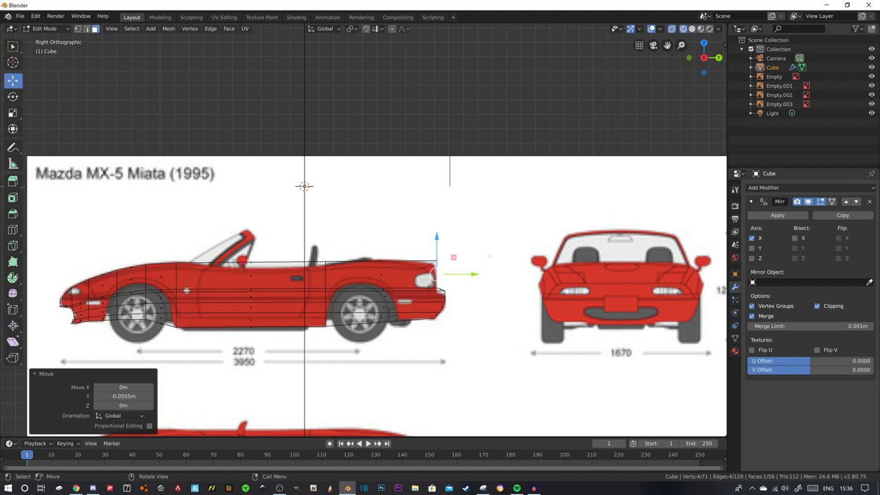
{"action": "mouse_move", "coordinate": [493, 294]}
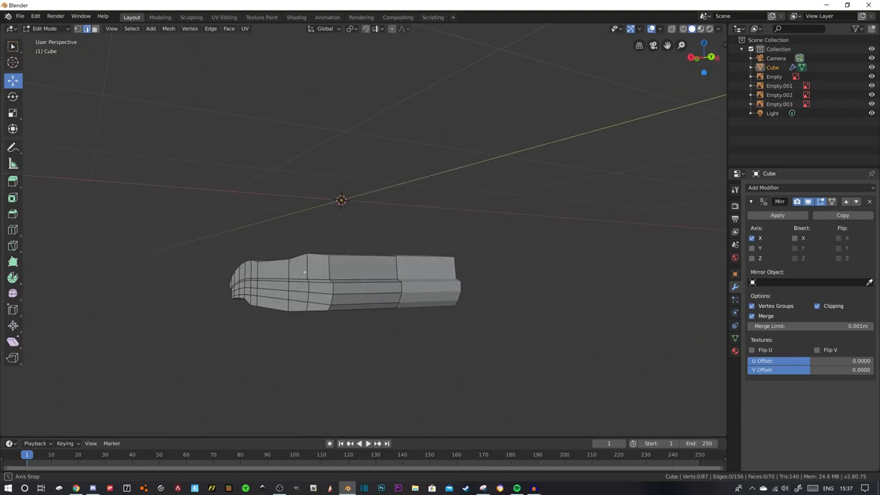
Select a face on the body's underside in side view, then check it from the front
{"action": "key", "text": "KP_3"}
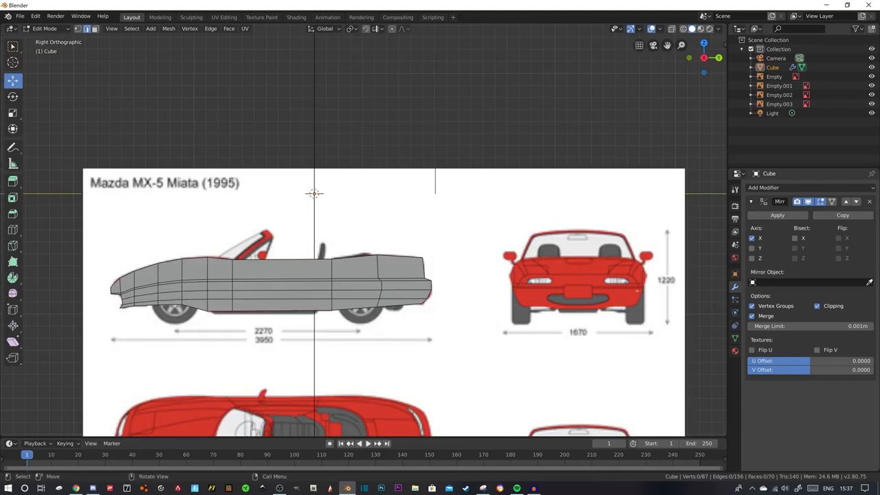
{"action": "left_click", "coordinate": [693, 28]}
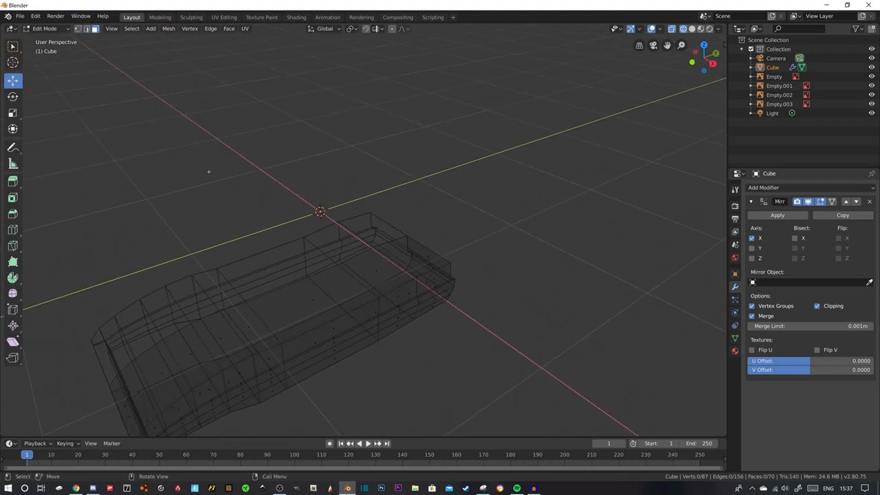
{"action": "left_click", "coordinate": [249, 326]}
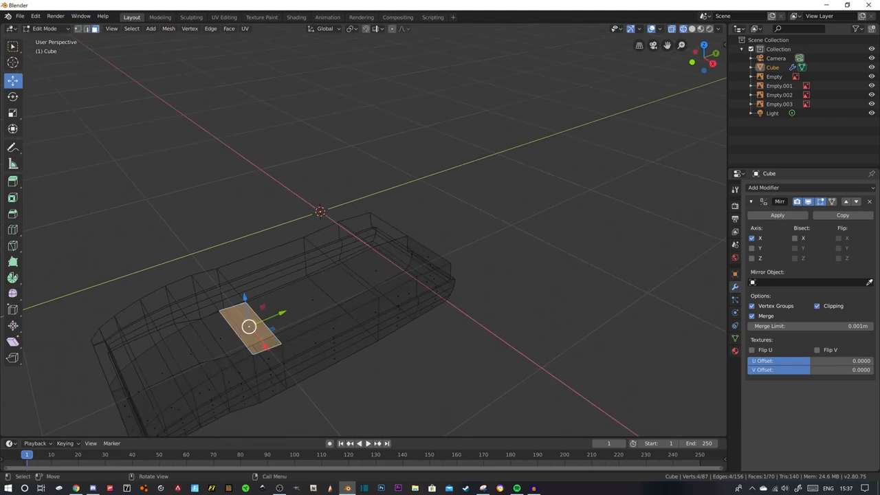
{"action": "key", "text": "KP_1"}
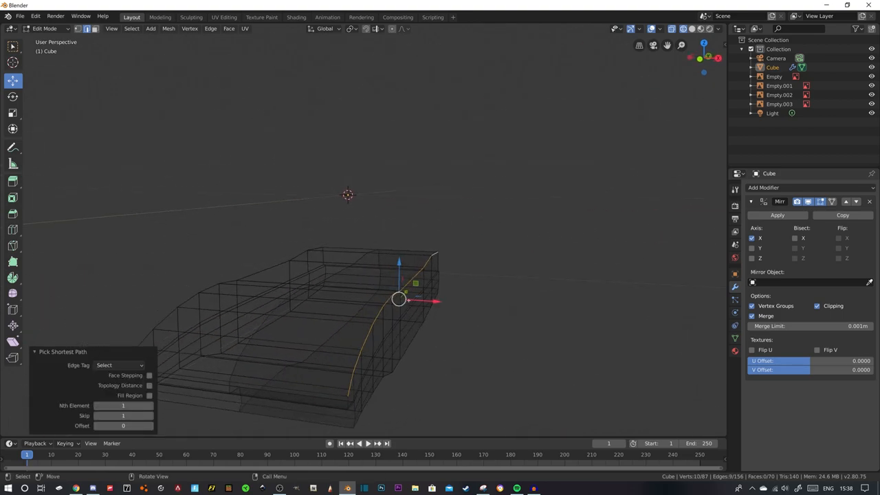
Nudge the side edge run inward to match the rear-view blueprint outline
{"action": "key", "text": "KP_3"}
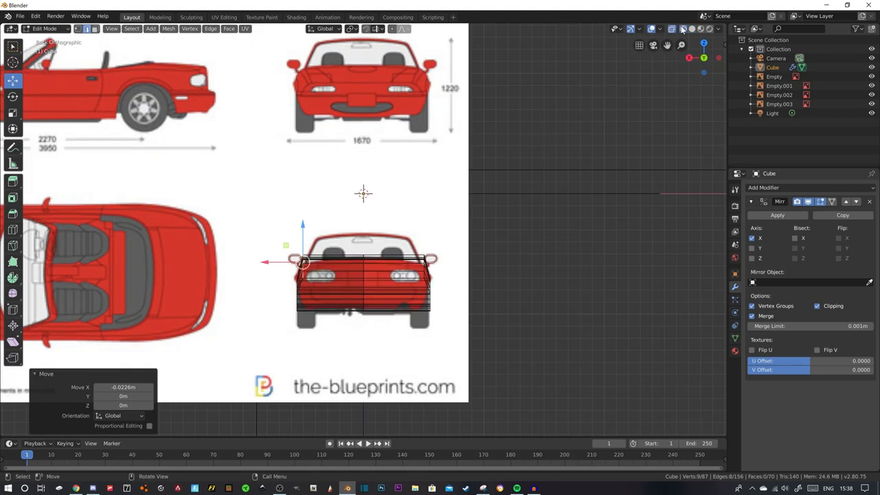
{"action": "mouse_move", "coordinate": [692, 28]}
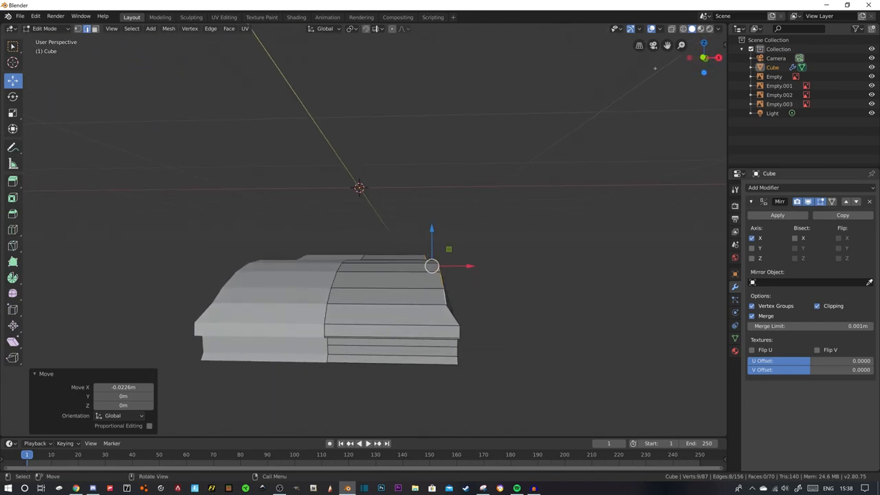
{"action": "left_click", "coordinate": [682, 28]}
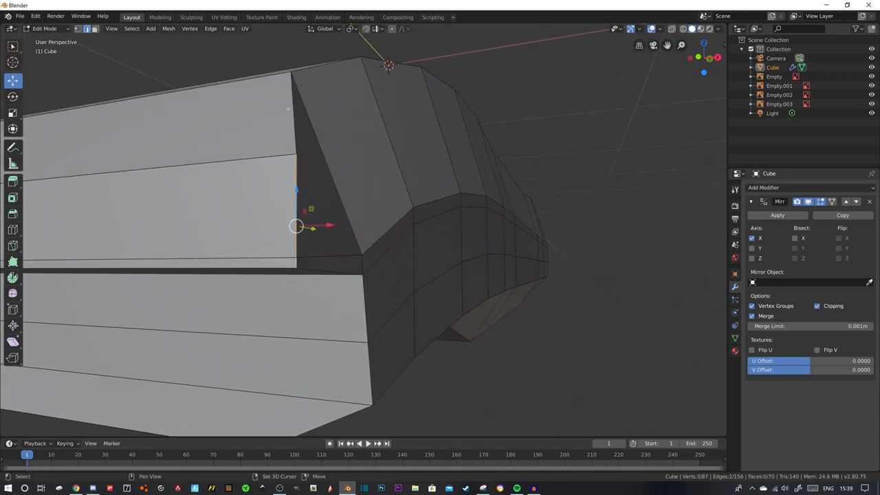
Widen the body's side vertices along X to trace the blueprint's front-view outline
{"action": "key", "text": "g"}
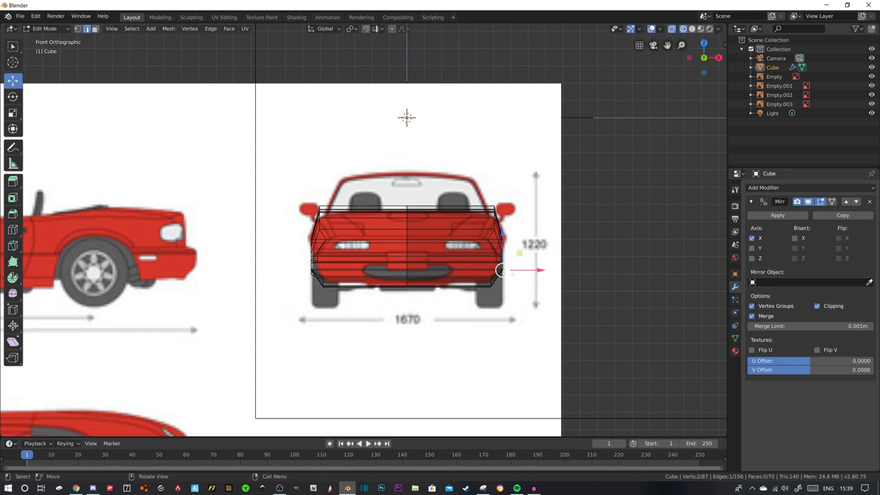
{"action": "left_click_drag", "start_coordinate": [502, 270], "coordinate": [512, 269]}
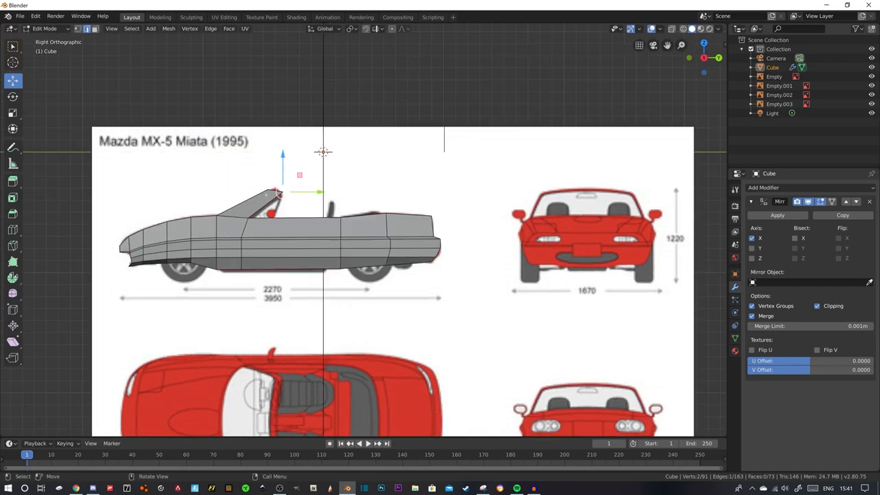
Move the top-middle vertices to raise the windshield hump and nudge it along the car's length
{"action": "key", "text": "g"}
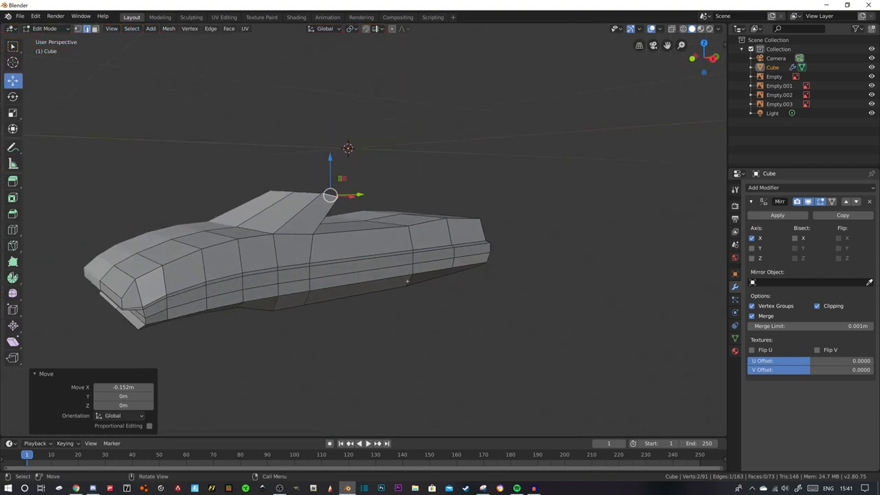
{"action": "mouse_move", "coordinate": [399, 284]}
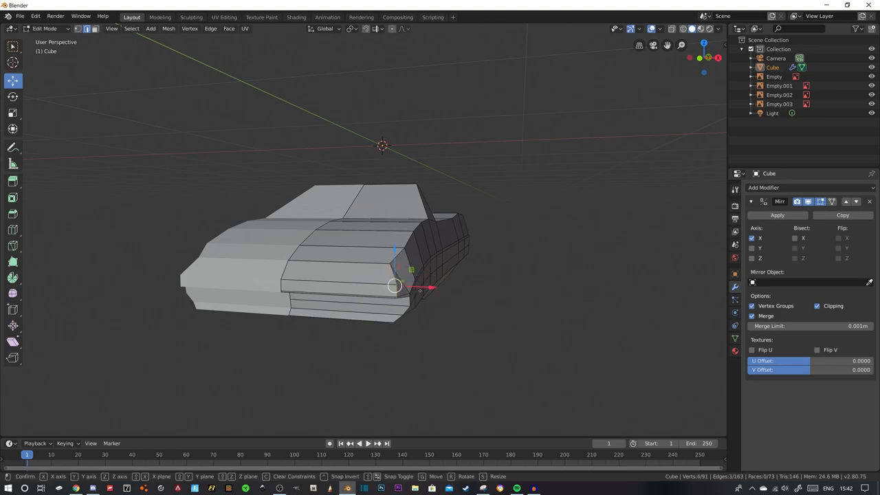
Pull the nose corner vertices to give a steeper windshield rise and fuller rounded front
{"action": "left_click_drag", "start_coordinate": [397, 288], "coordinate": [364, 275]}
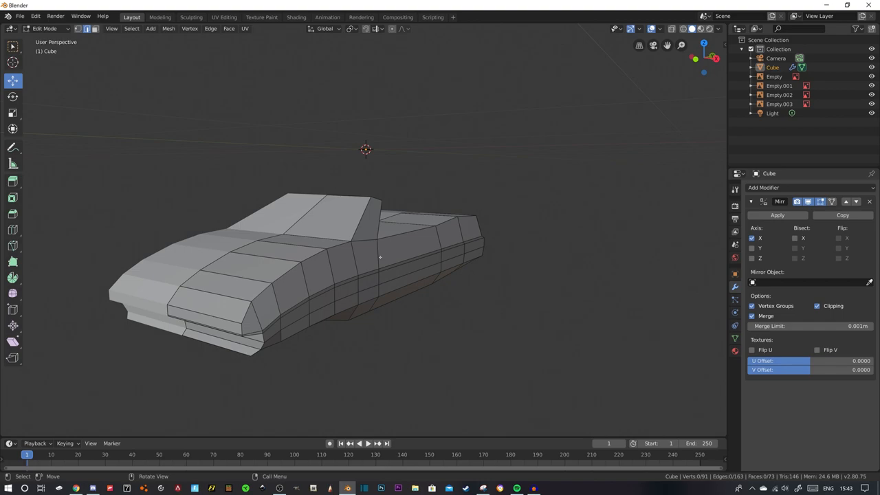
{"action": "mouse_move", "coordinate": [381, 258]}
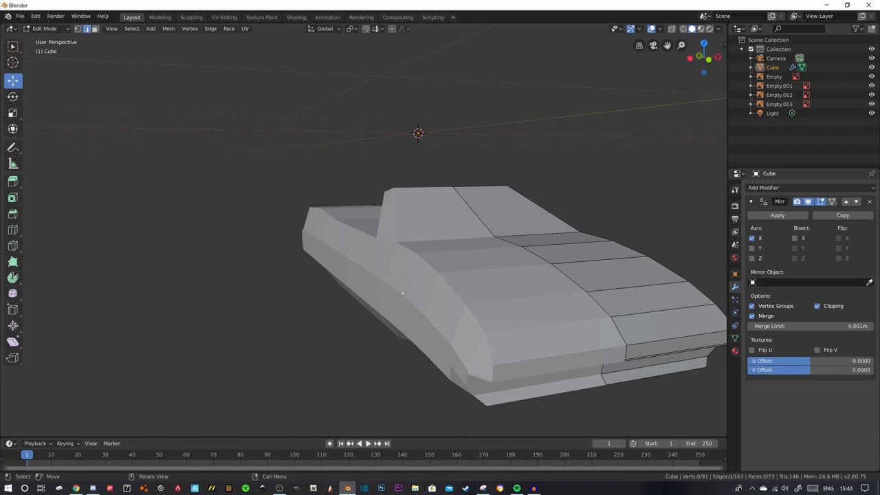
{"action": "mouse_move", "coordinate": [413, 407]}
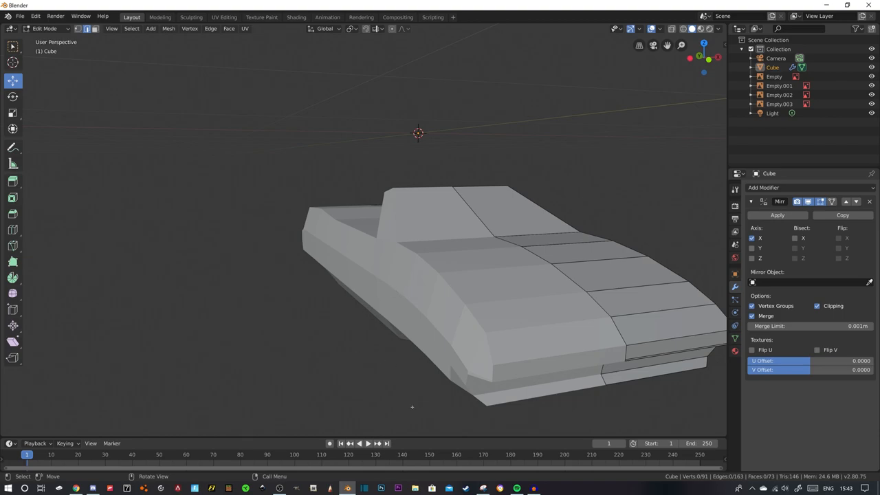